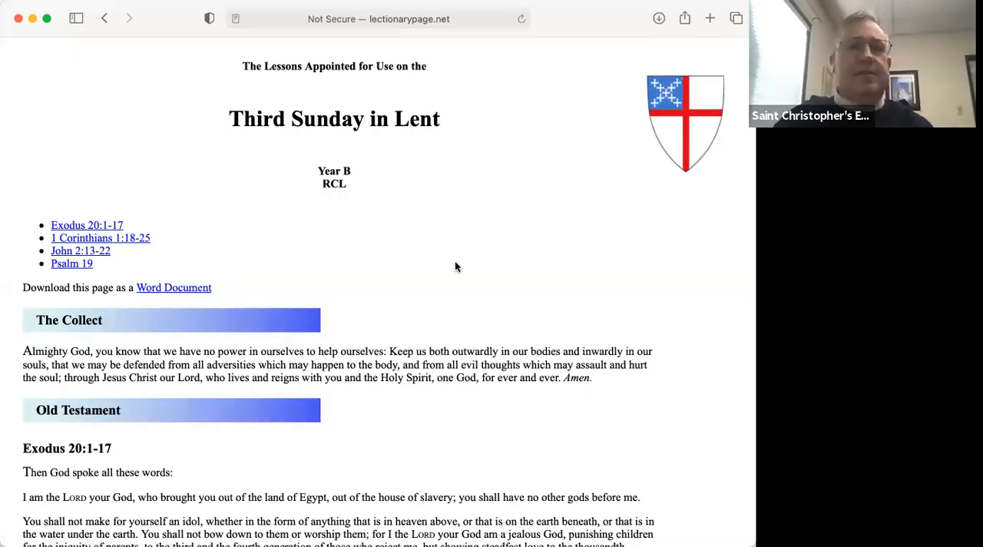
{"action": "scroll", "scroll_direction": "down", "scroll_amount": 3}
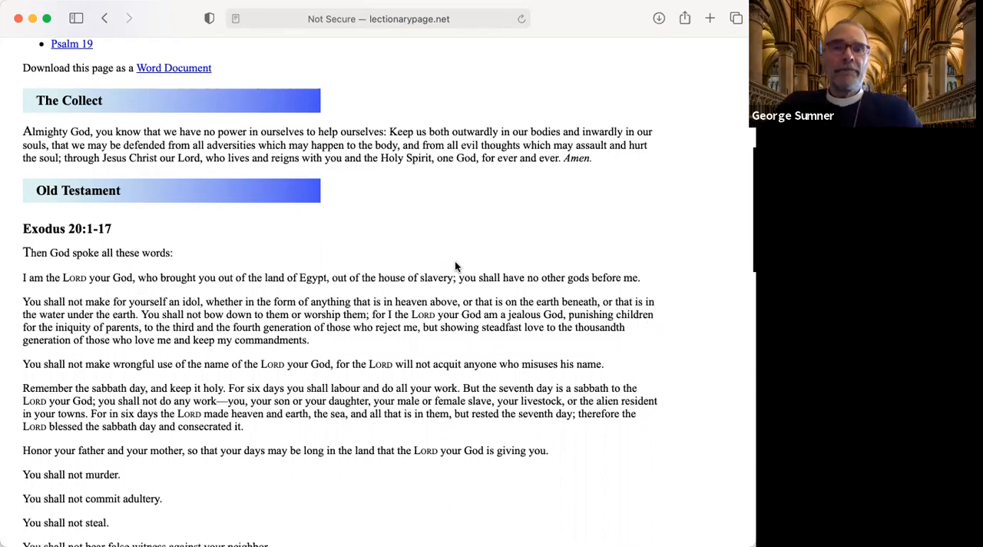
{"action": "scroll", "scroll_direction": "down", "scroll_amount": 3}
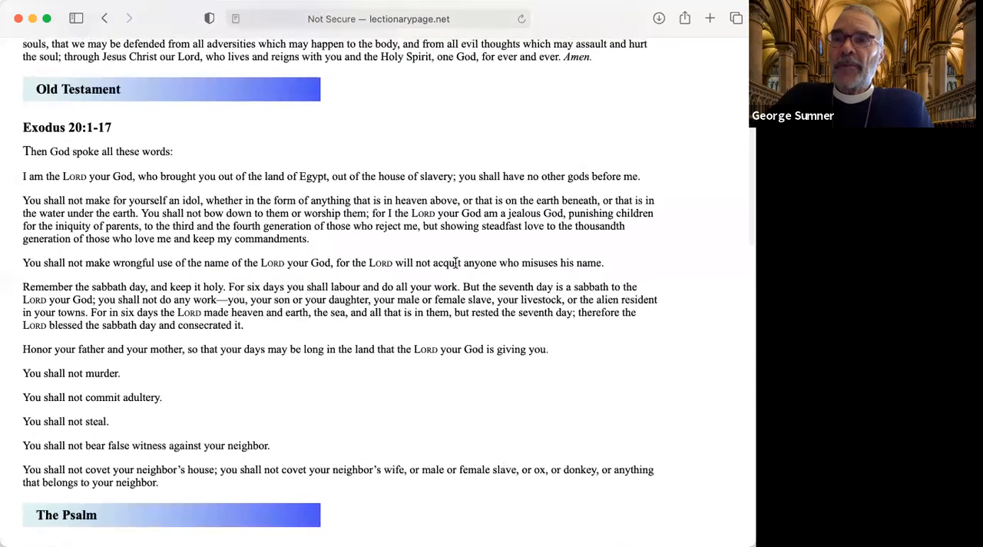
{"action": "scroll", "scroll_direction": "down", "scroll_amount": 3}
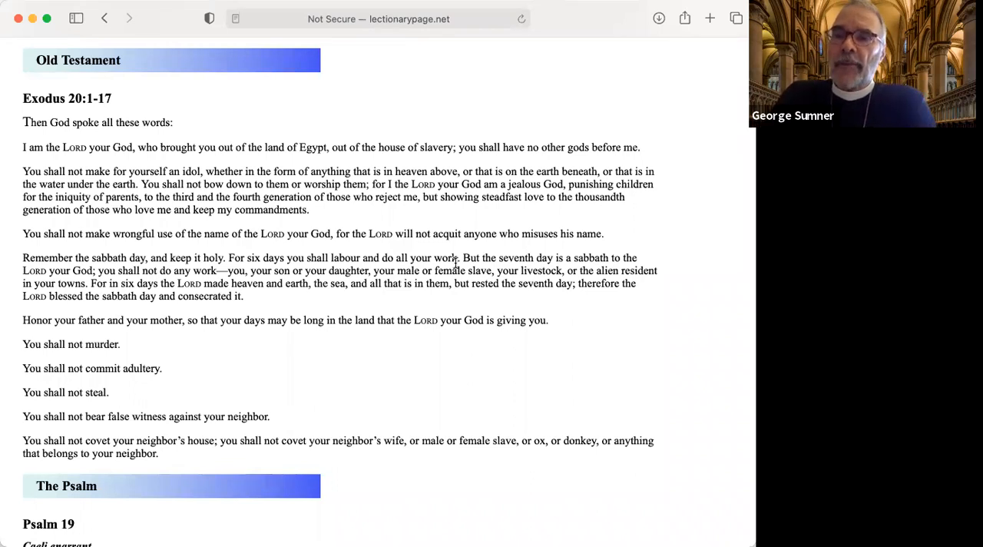
{"action": "mouse_move", "coordinate": [570, 456]}
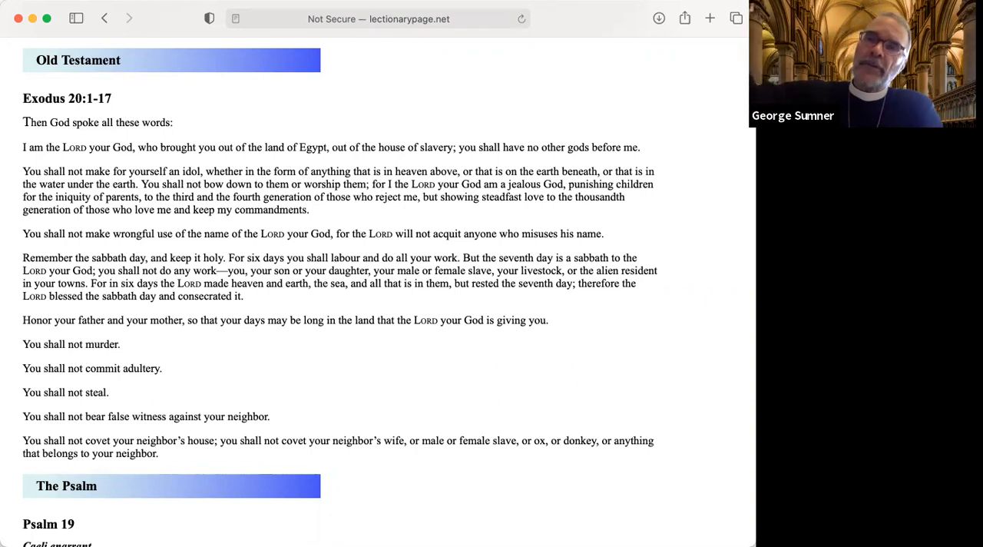
{"action": "mouse_move", "coordinate": [558, 104]}
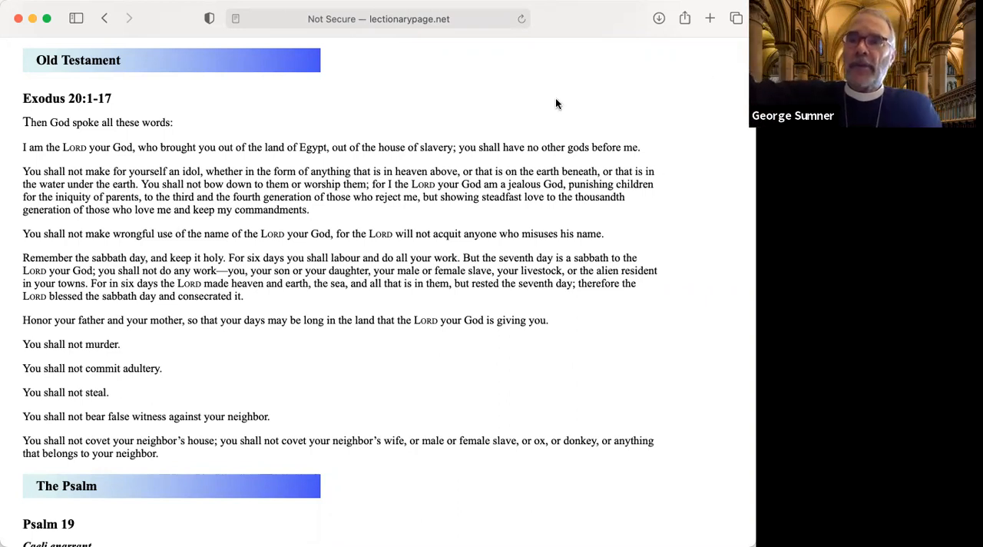
{"action": "mouse_move", "coordinate": [718, 308]}
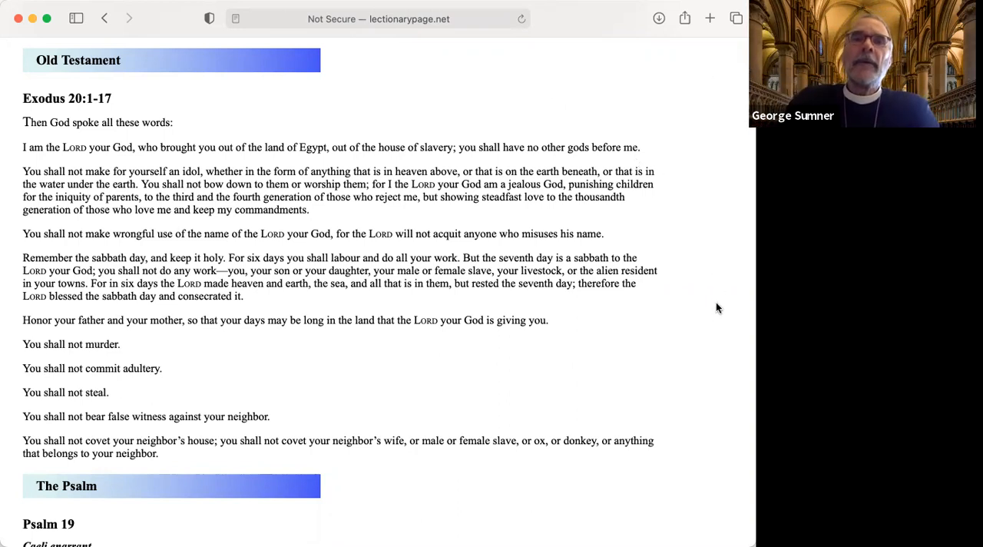
{"action": "mouse_move", "coordinate": [718, 117]}
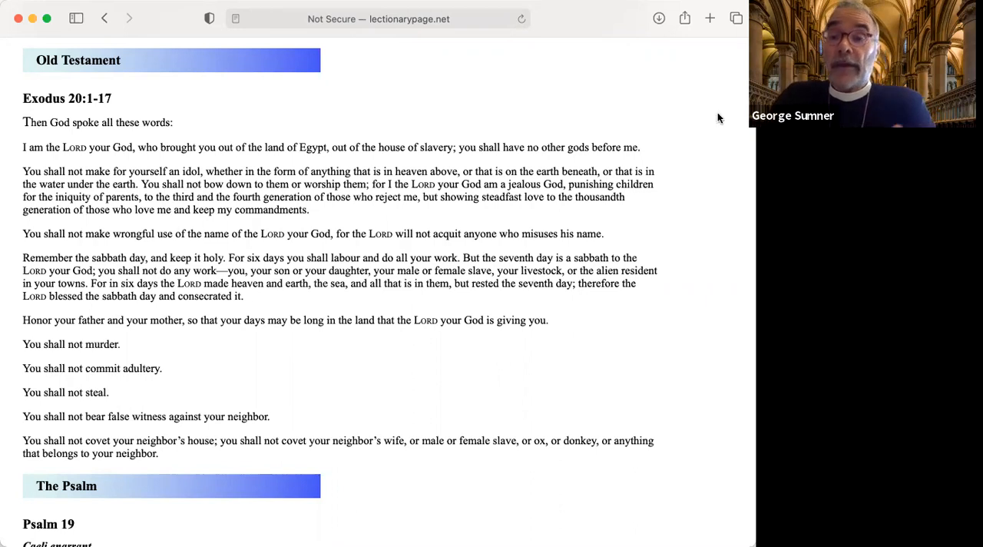
{"action": "mouse_move", "coordinate": [729, 172]}
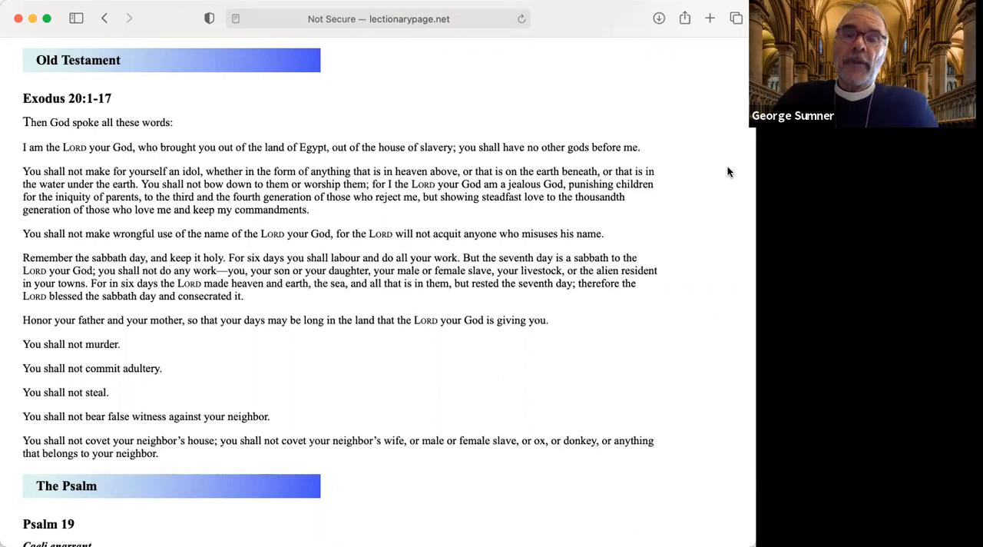
{"action": "mouse_move", "coordinate": [711, 261]}
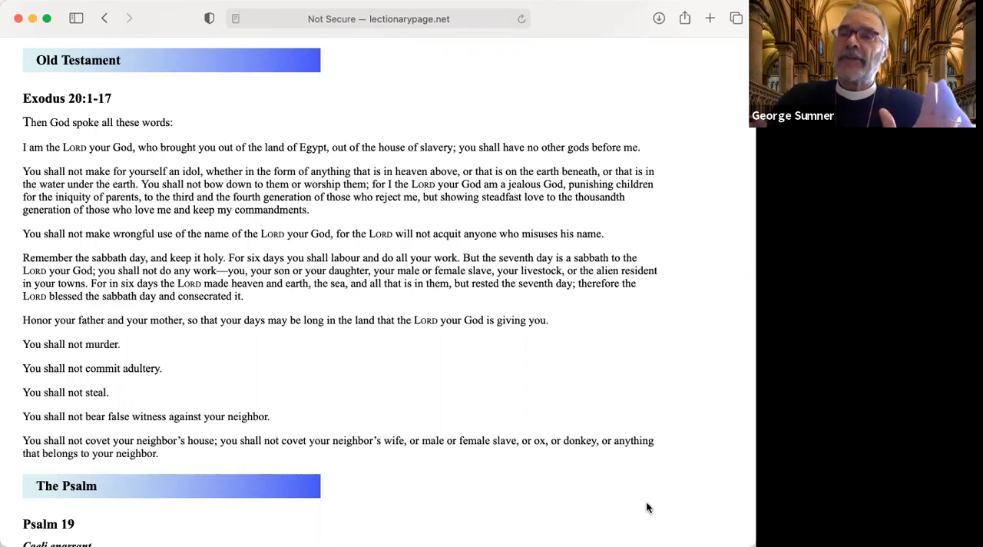
{"action": "mouse_move", "coordinate": [622, 374]}
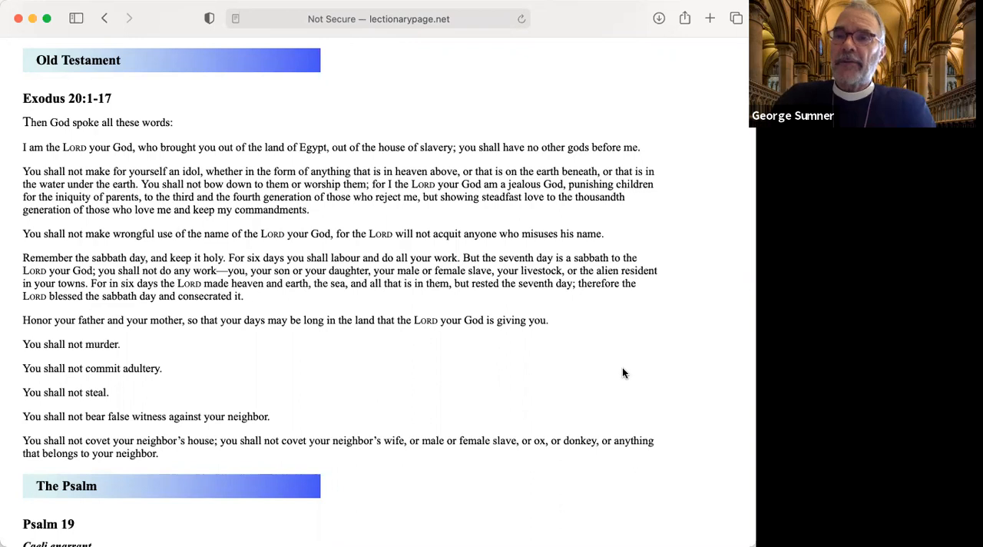
{"action": "mouse_move", "coordinate": [641, 443]}
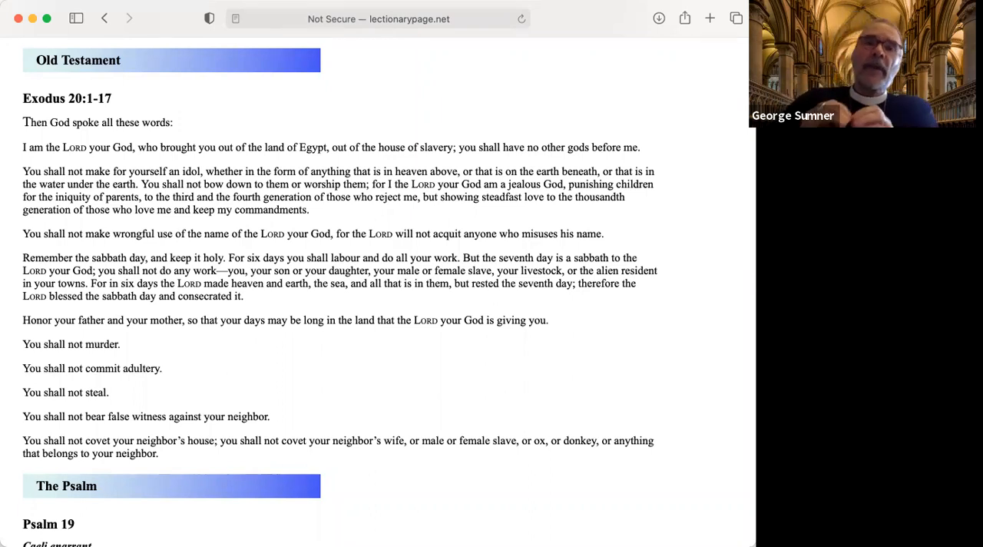
{"action": "mouse_move", "coordinate": [721, 381]}
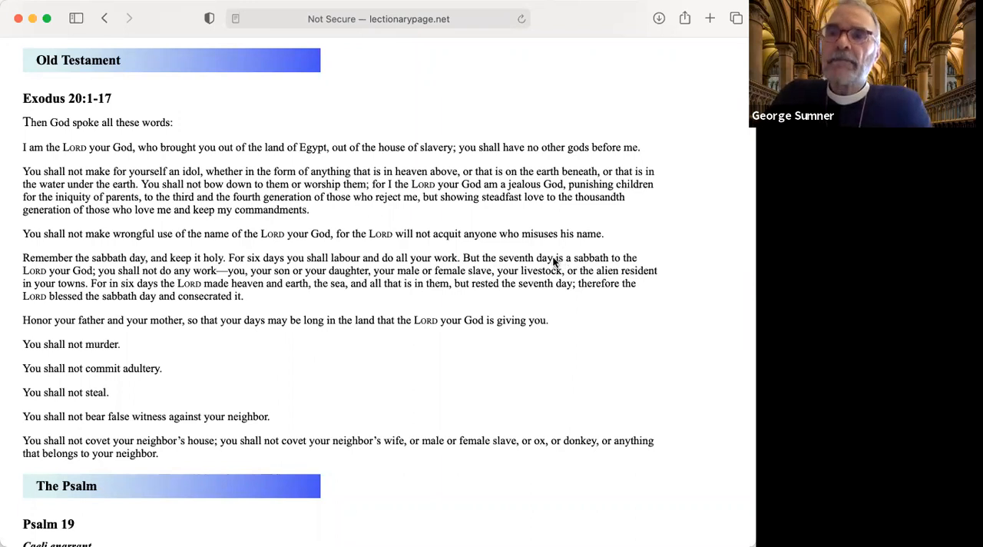
{"action": "mouse_move", "coordinate": [600, 316]}
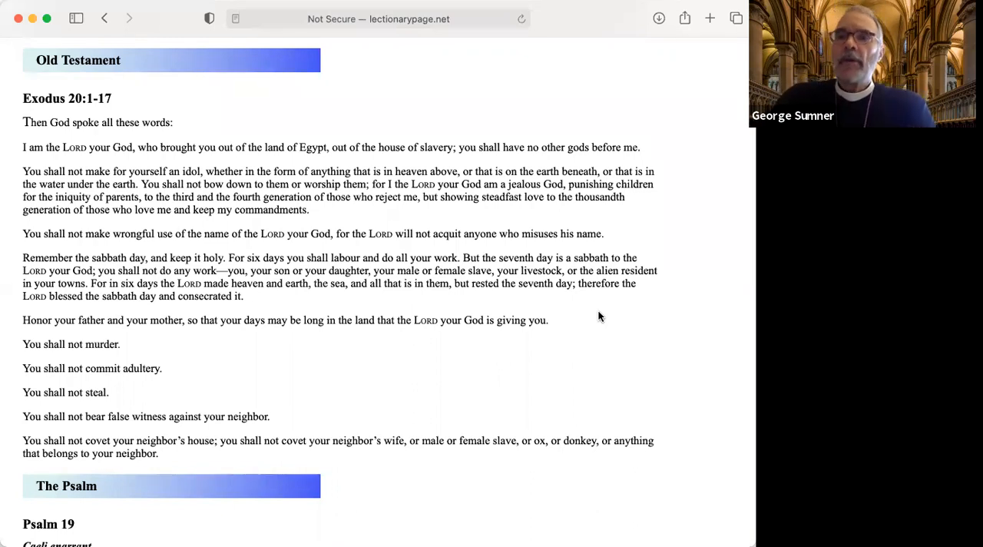
{"action": "scroll", "scroll_direction": "up", "scroll_amount": 3}
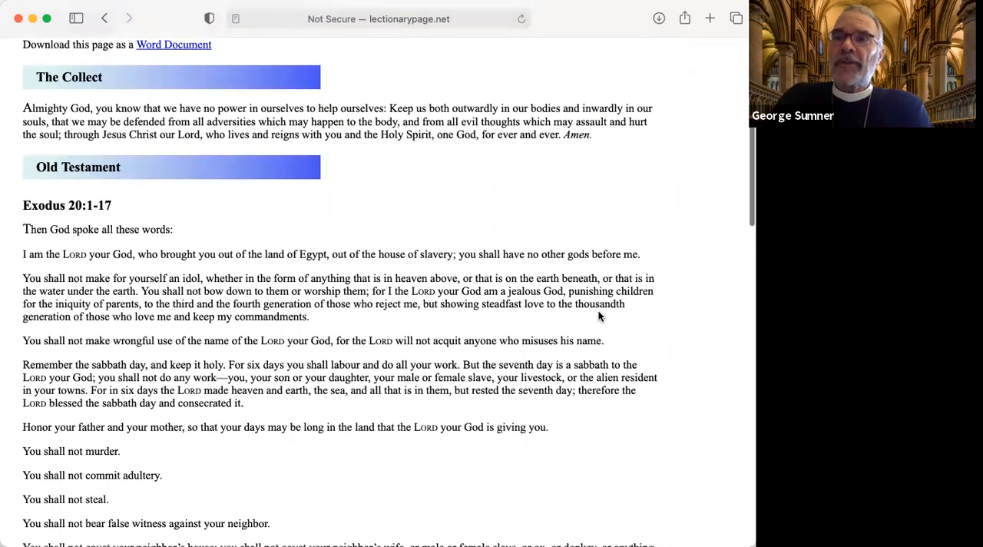
{"action": "scroll", "scroll_direction": "down", "scroll_amount": 3}
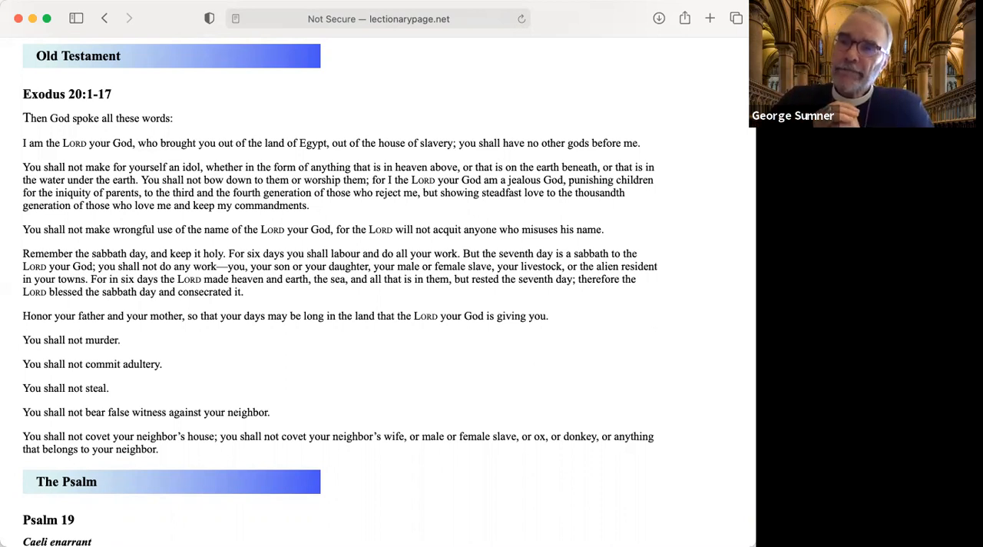
{"action": "mouse_move", "coordinate": [367, 494]}
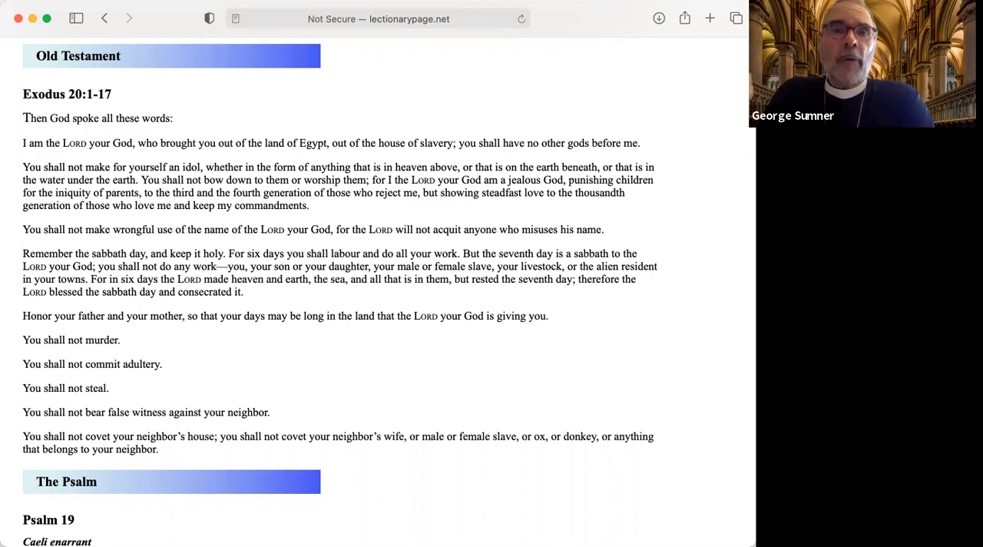
{"action": "mouse_move", "coordinate": [669, 212]}
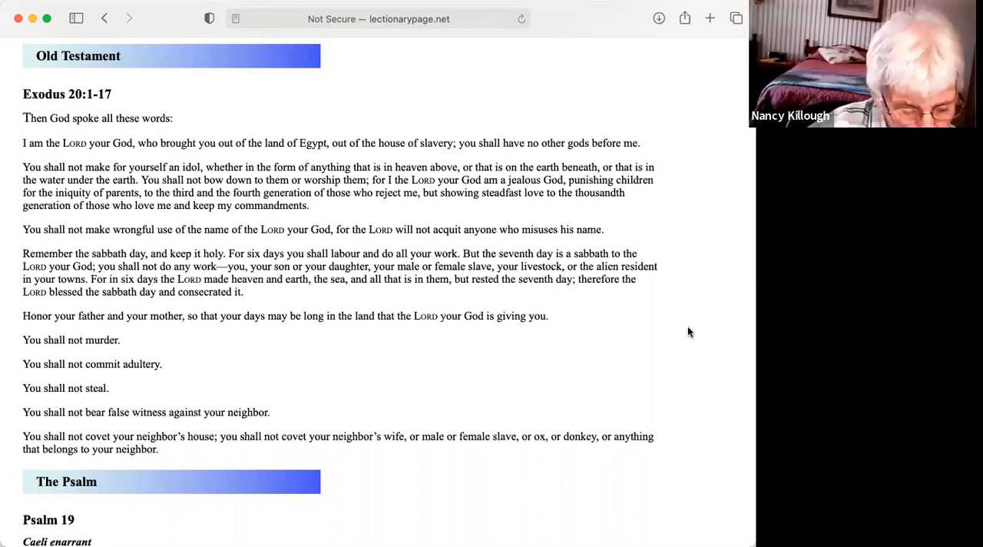
{"action": "mouse_move", "coordinate": [505, 291]}
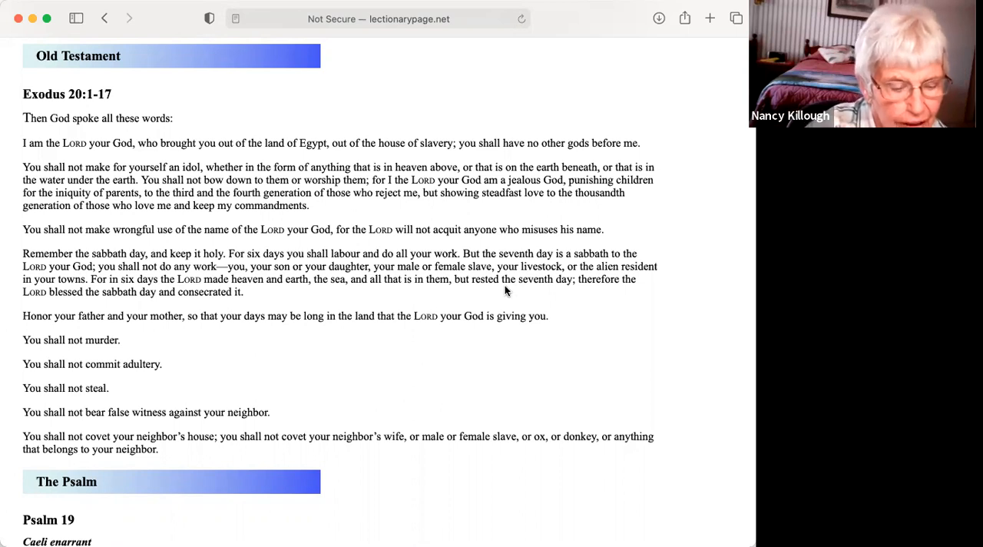
{"action": "mouse_move", "coordinate": [429, 401]}
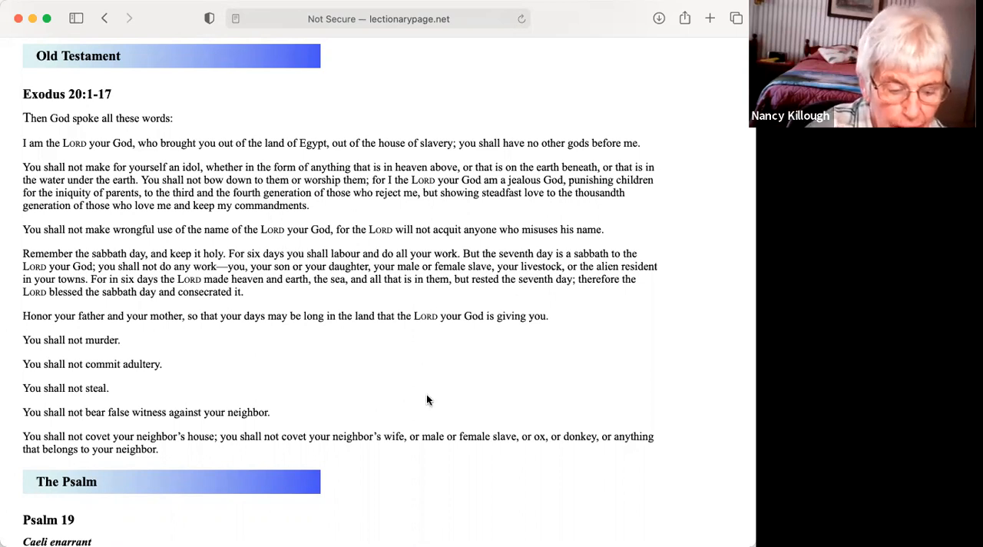
{"action": "mouse_move", "coordinate": [548, 256]}
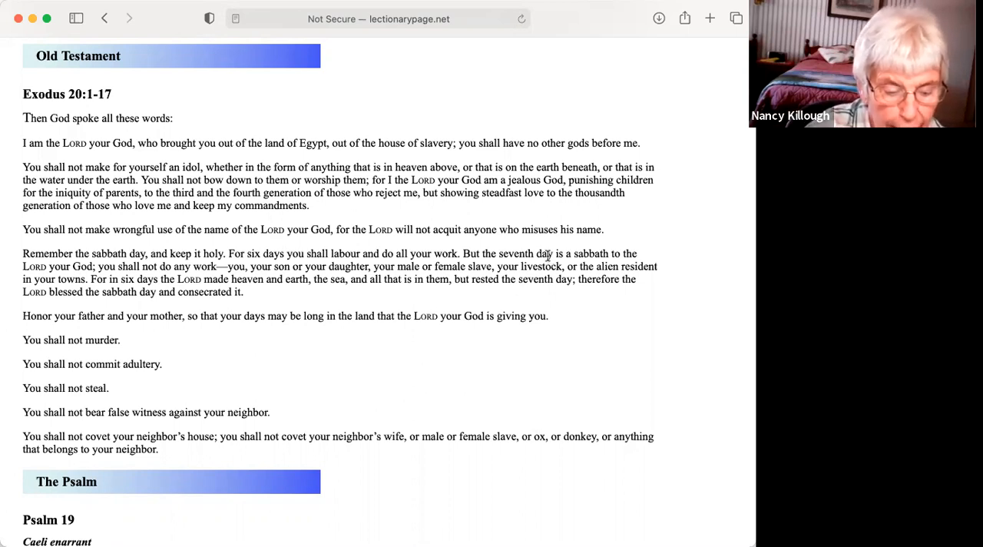
{"action": "mouse_move", "coordinate": [557, 426]}
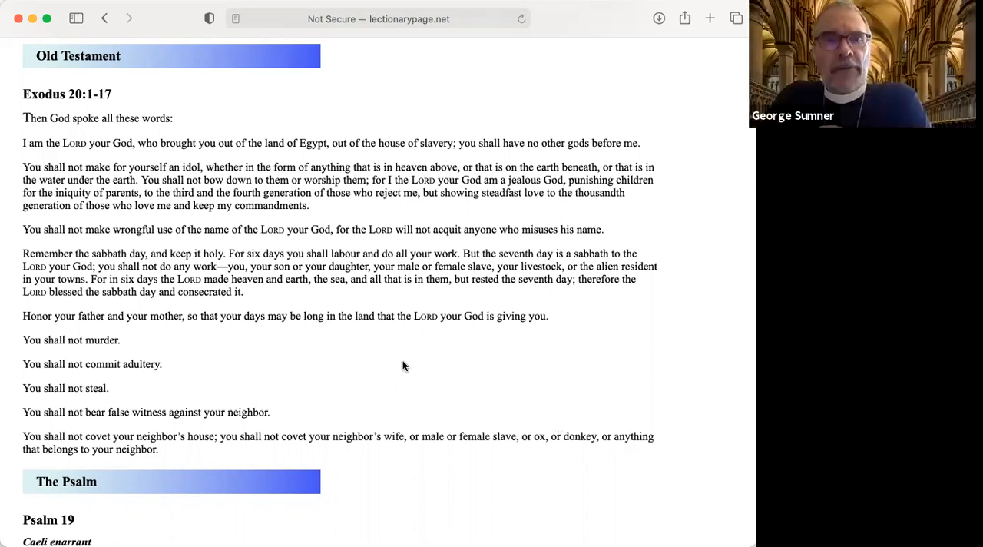
{"action": "mouse_move", "coordinate": [398, 333]}
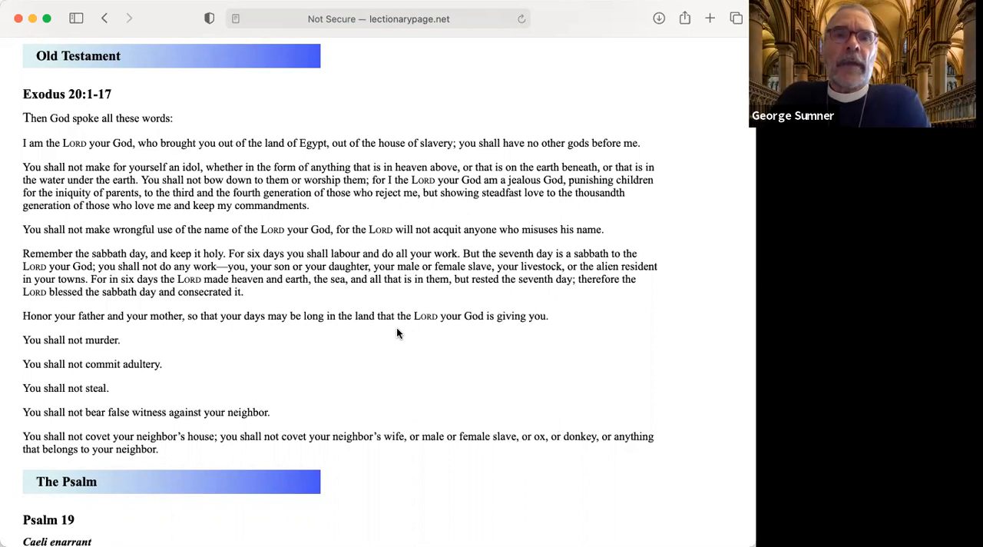
{"action": "mouse_move", "coordinate": [383, 320]}
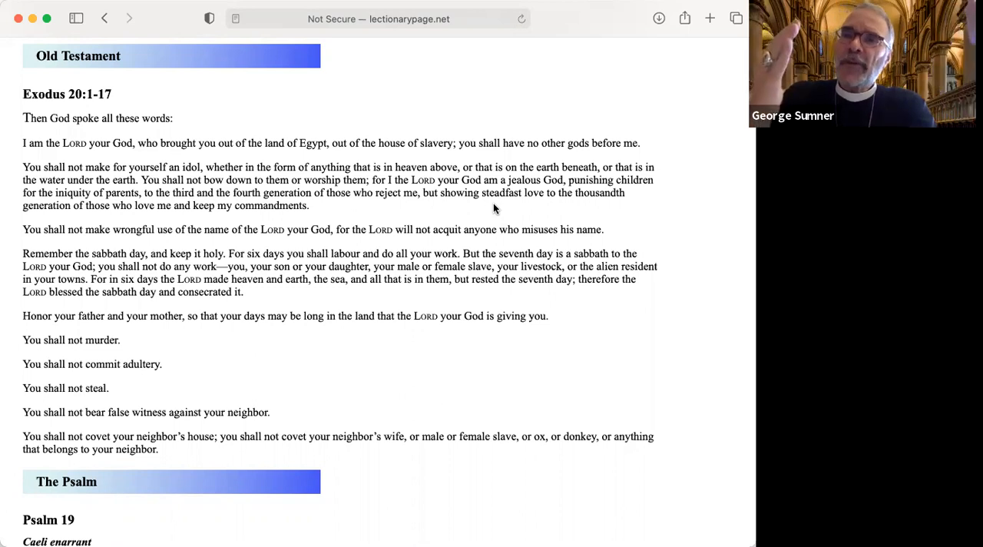
{"action": "mouse_move", "coordinate": [580, 53]}
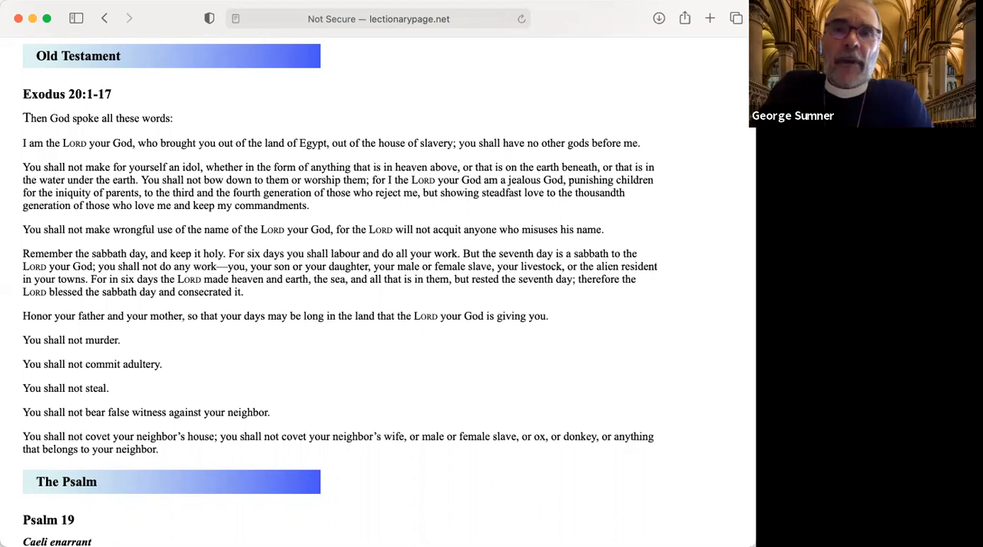
{"action": "mouse_move", "coordinate": [477, 46]}
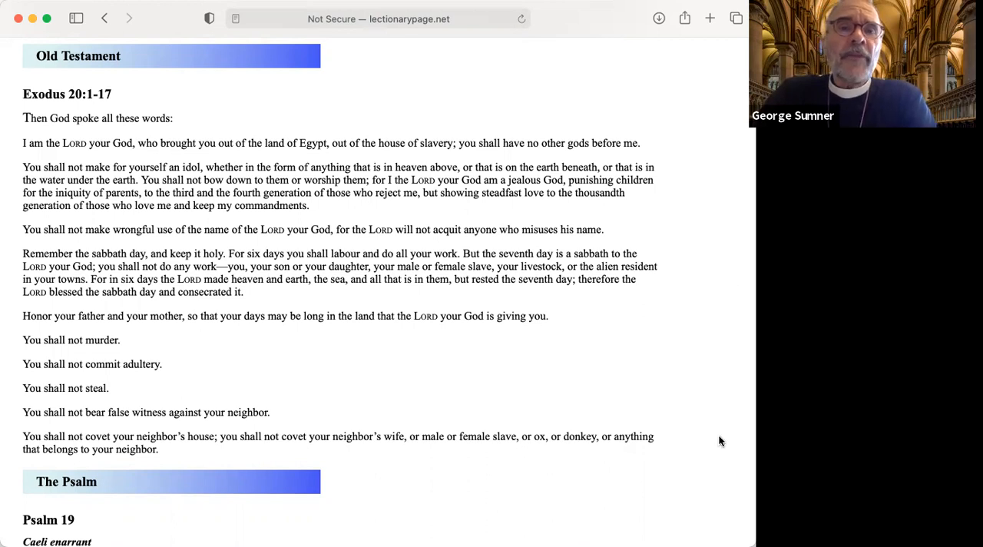
{"action": "mouse_move", "coordinate": [726, 250]}
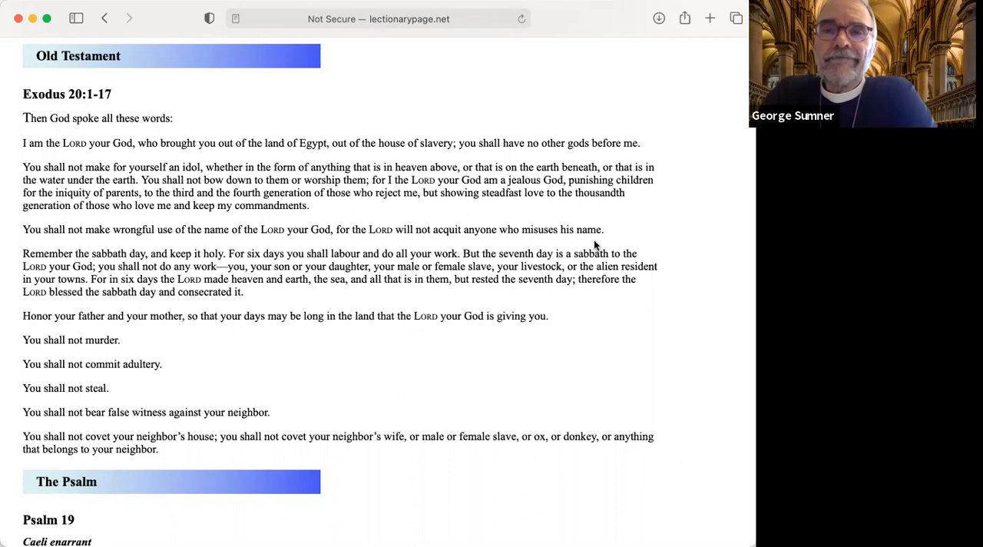
{"action": "mouse_move", "coordinate": [675, 185]}
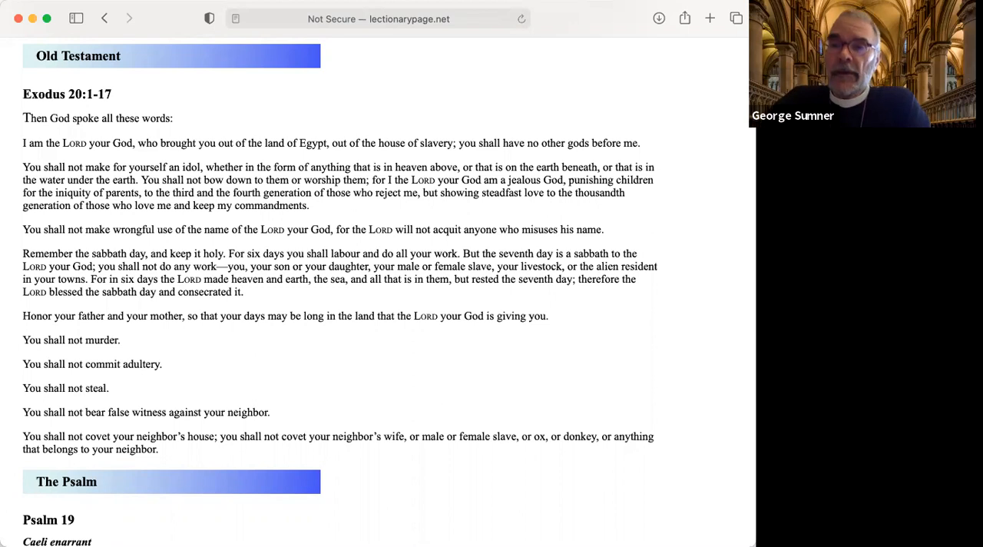
{"action": "mouse_move", "coordinate": [672, 417]}
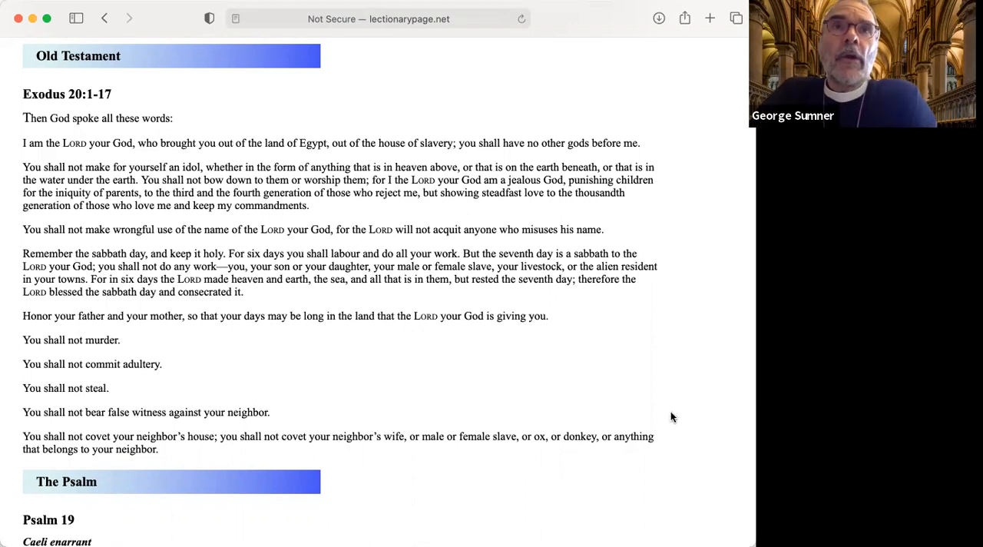
{"action": "mouse_move", "coordinate": [687, 470]}
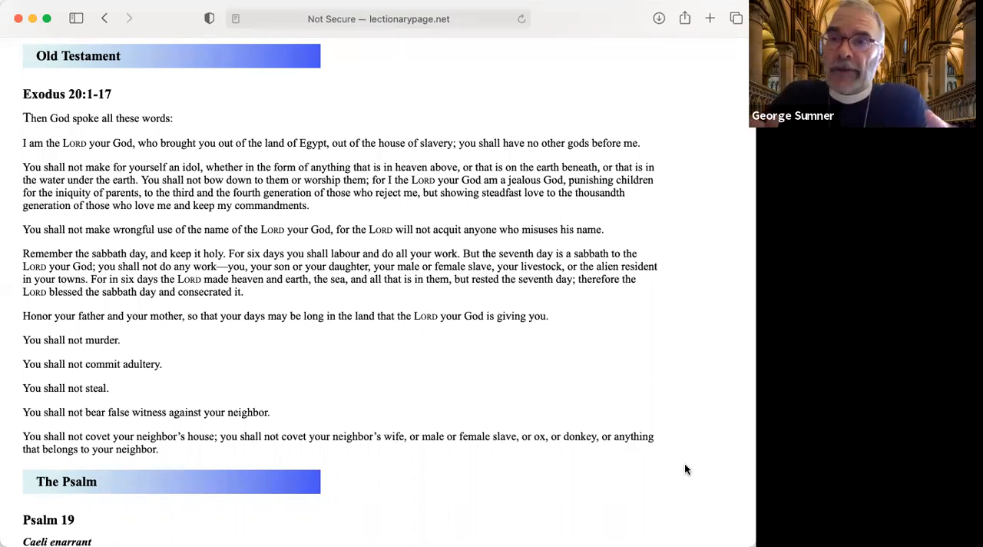
{"action": "mouse_move", "coordinate": [676, 384]}
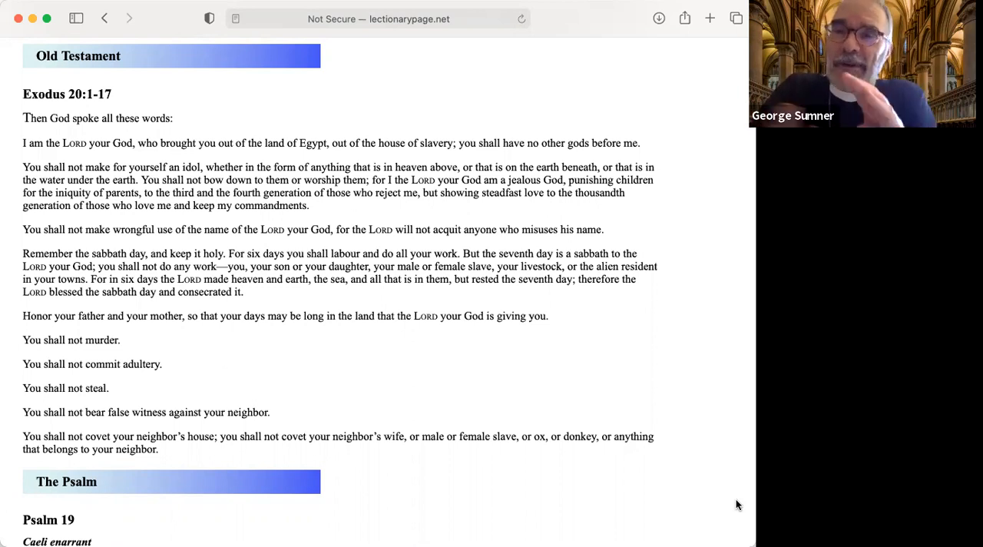
{"action": "mouse_move", "coordinate": [579, 370]}
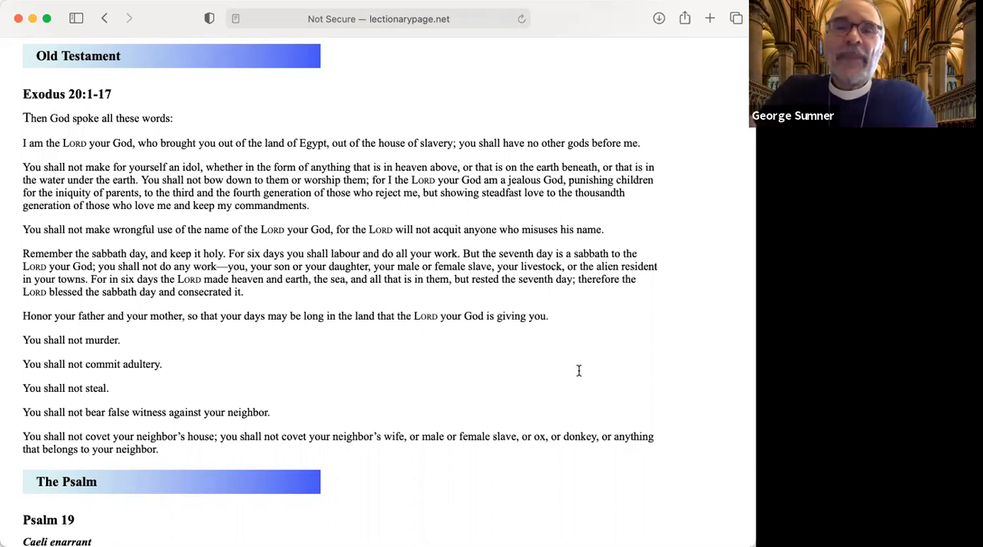
{"action": "mouse_move", "coordinate": [600, 240]}
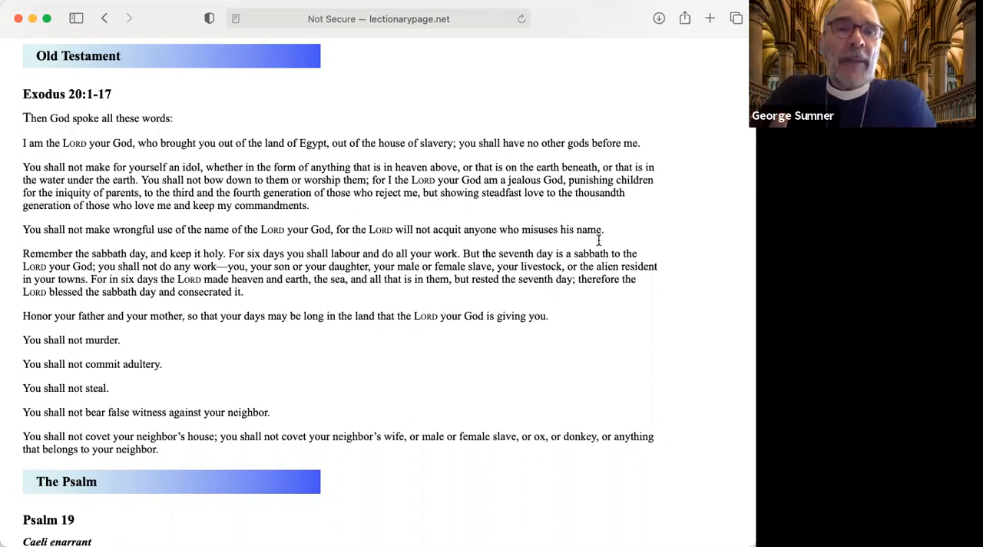
{"action": "mouse_move", "coordinate": [377, 347]}
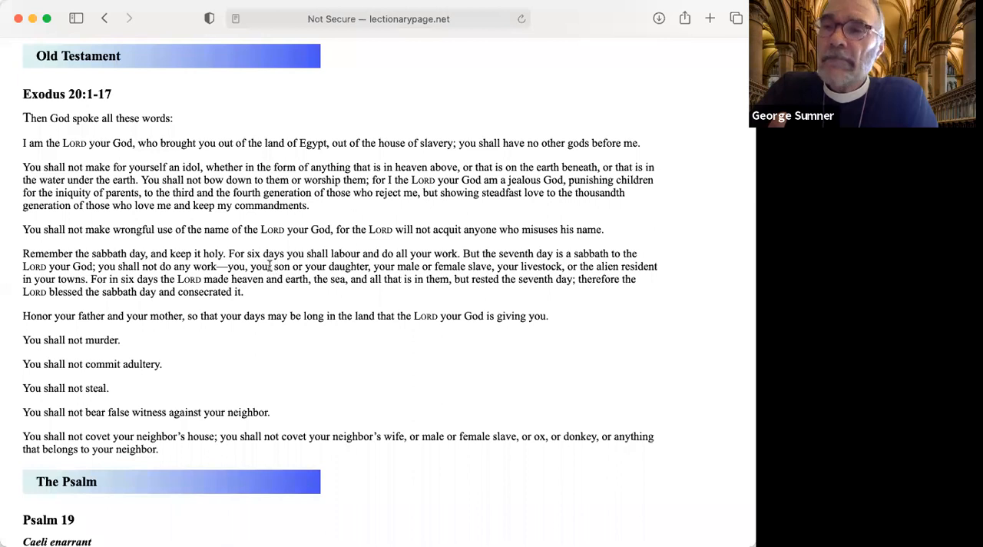
{"action": "mouse_move", "coordinate": [277, 283]}
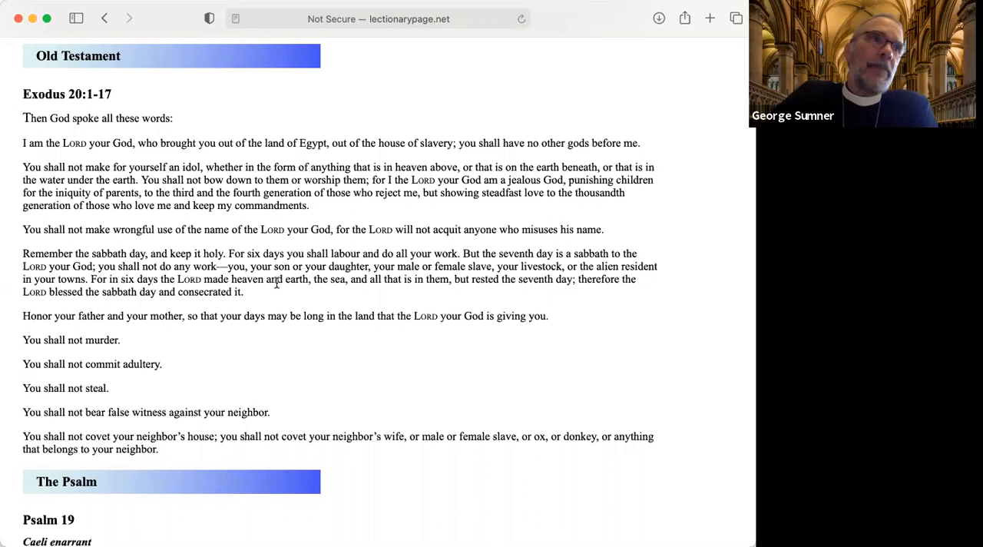
{"action": "mouse_move", "coordinate": [531, 428]}
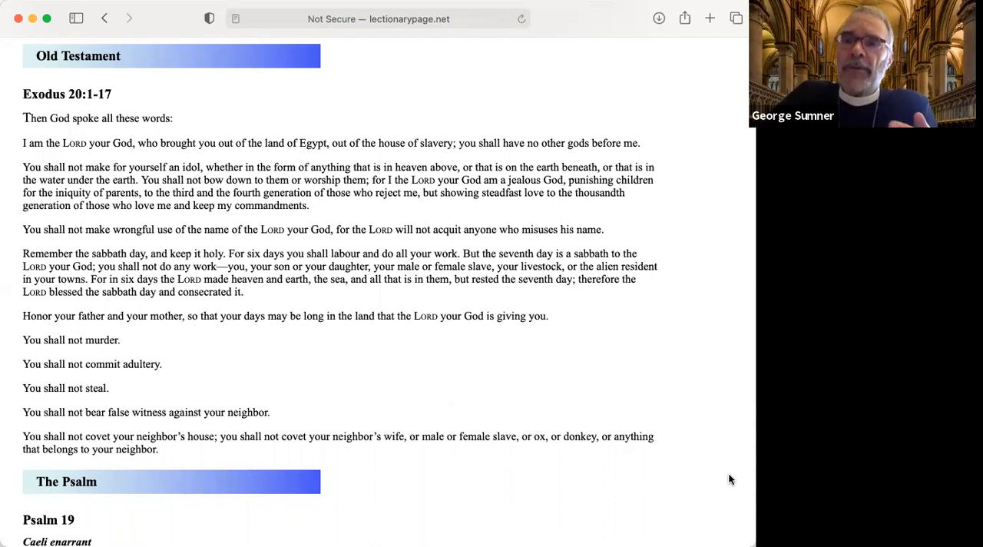
{"action": "mouse_move", "coordinate": [646, 278]}
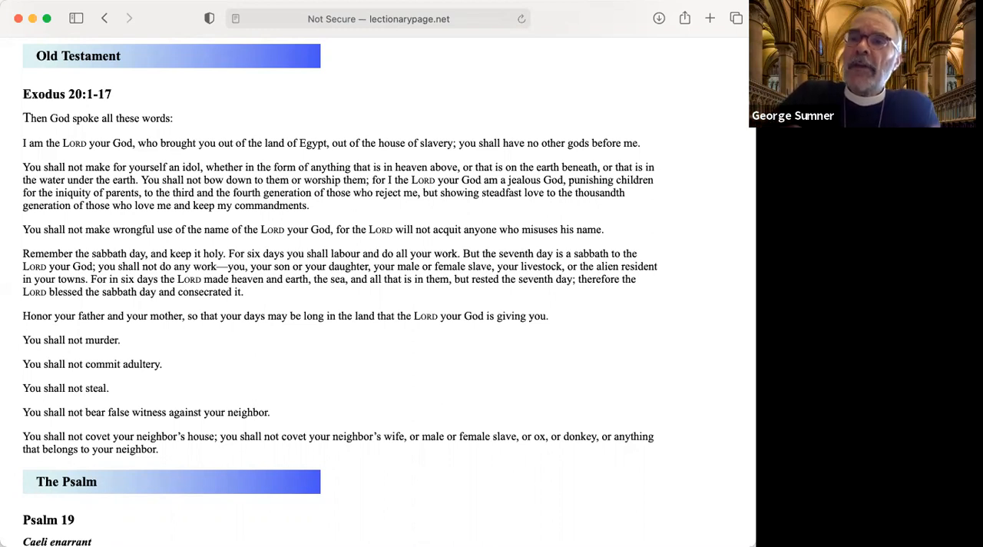
{"action": "mouse_move", "coordinate": [699, 354]}
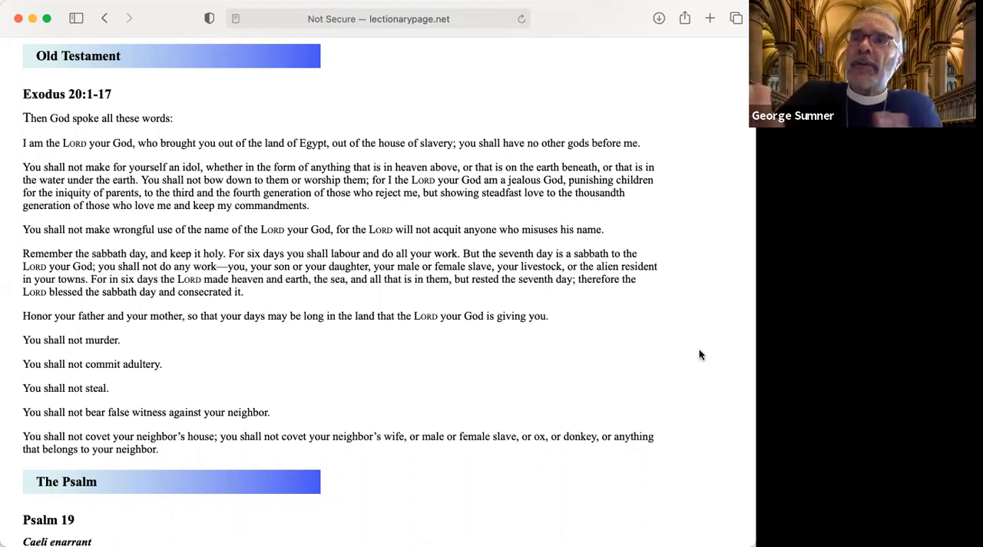
{"action": "mouse_move", "coordinate": [679, 529]}
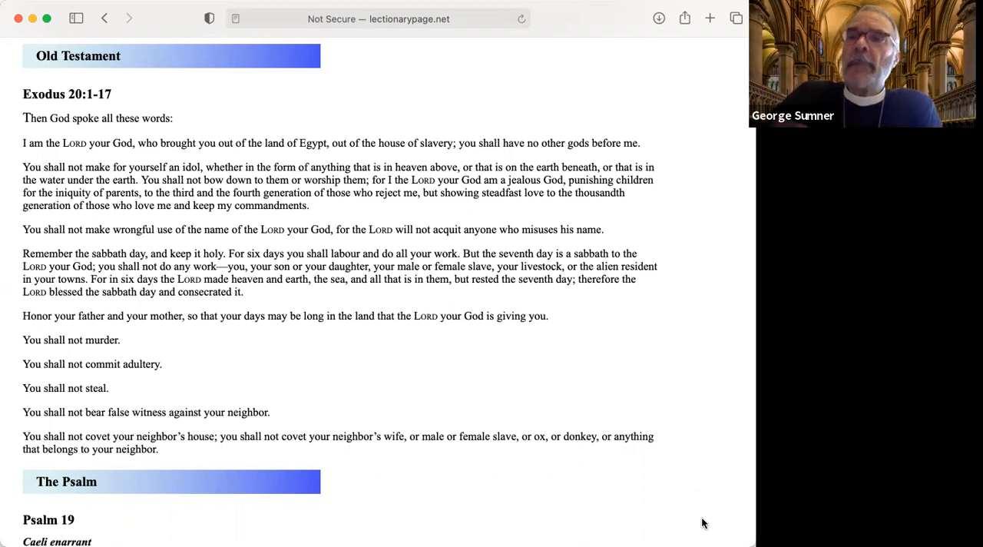
{"action": "mouse_move", "coordinate": [623, 418]}
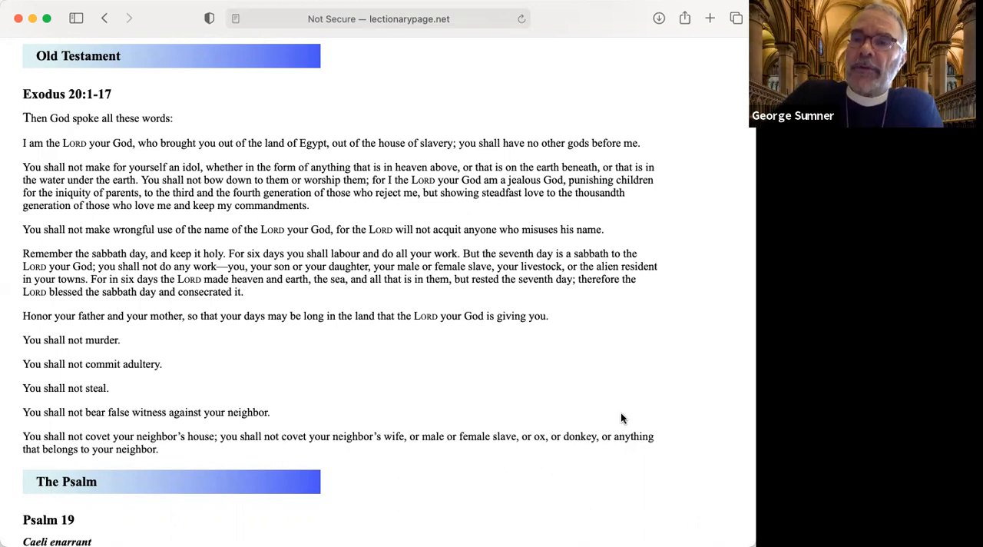
{"action": "mouse_move", "coordinate": [632, 451]}
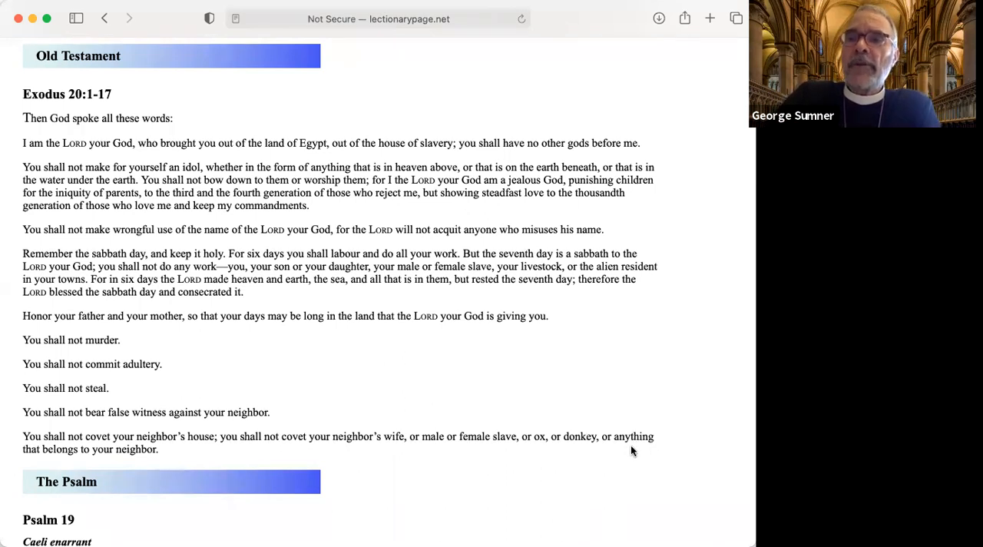
{"action": "mouse_move", "coordinate": [521, 18]}
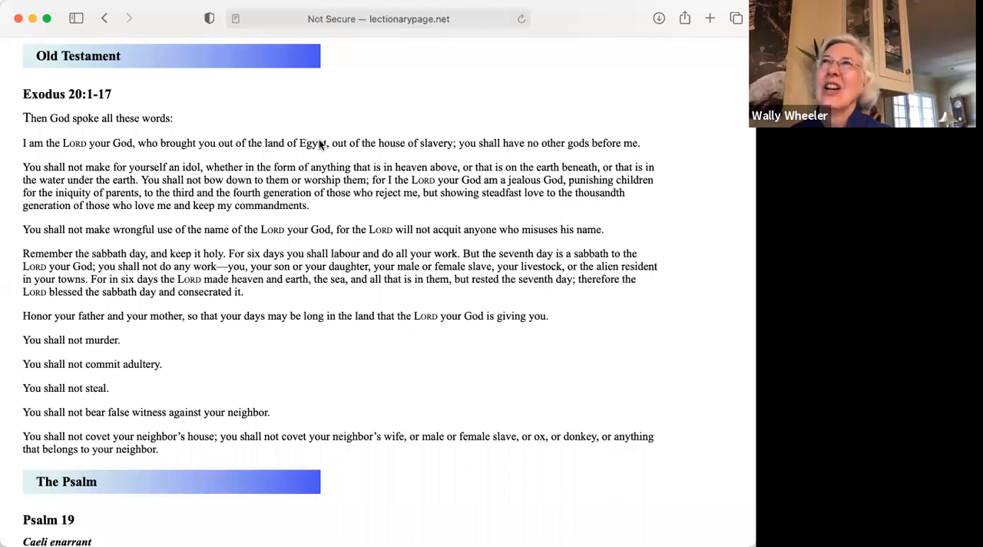
{"action": "mouse_move", "coordinate": [413, 246]}
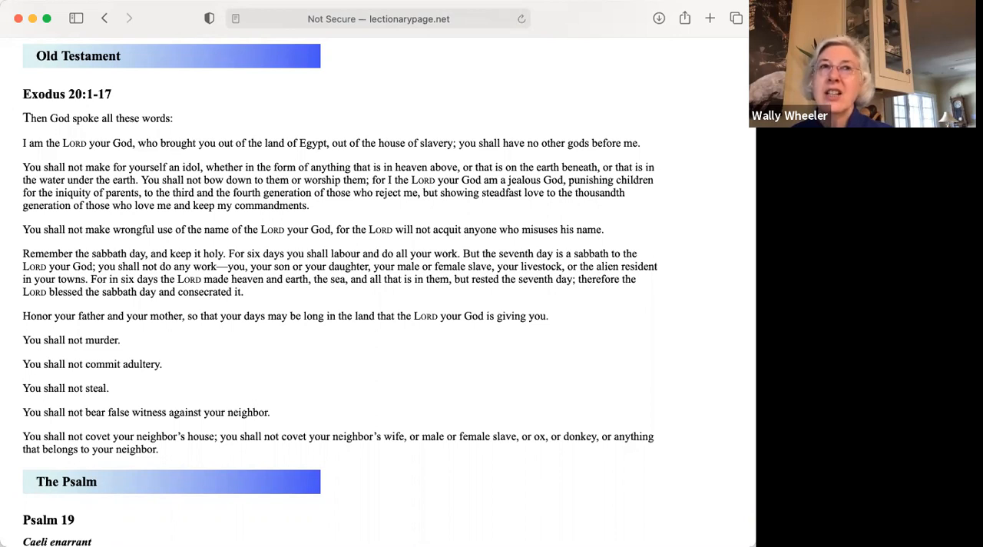
{"action": "mouse_move", "coordinate": [583, 521]}
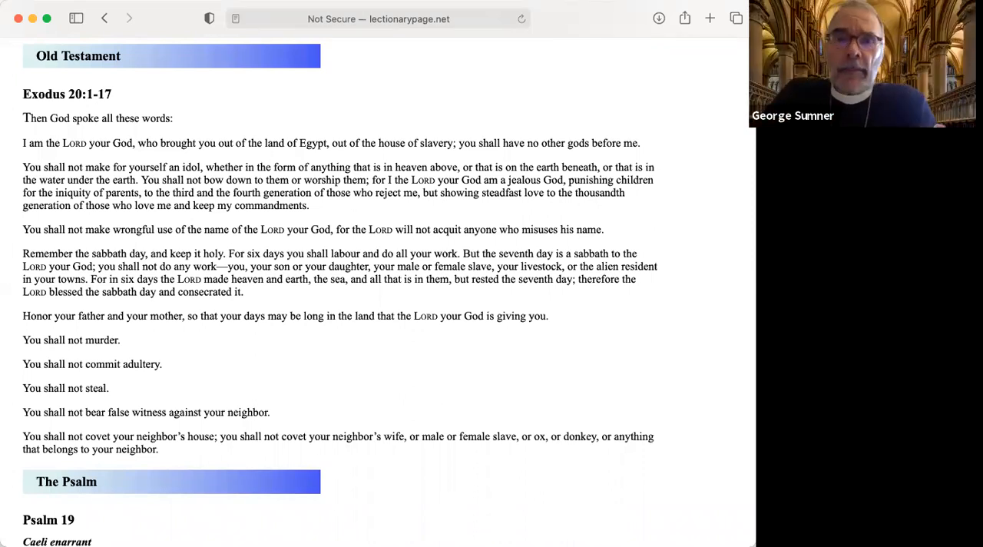
{"action": "mouse_move", "coordinate": [720, 351]}
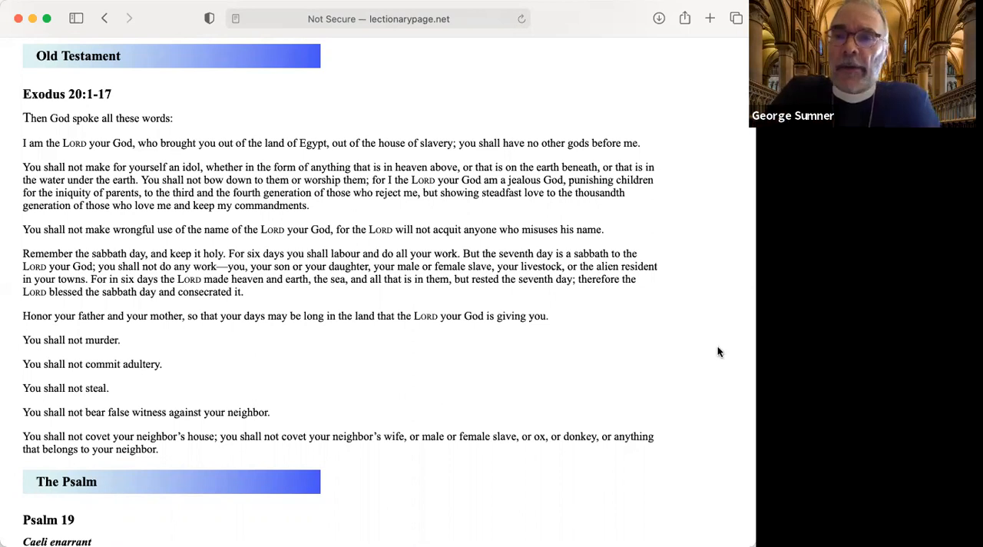
{"action": "mouse_move", "coordinate": [687, 256]}
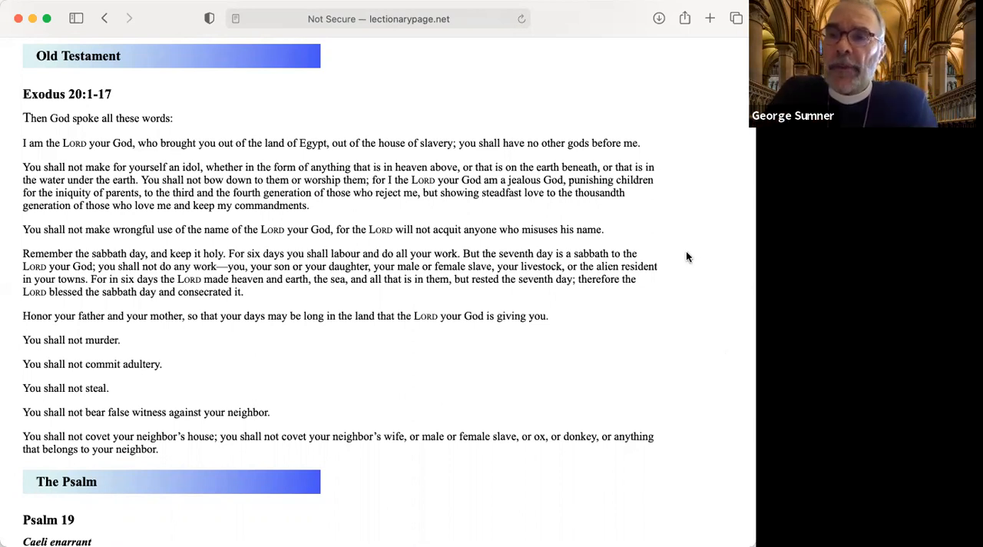
{"action": "mouse_move", "coordinate": [666, 272]}
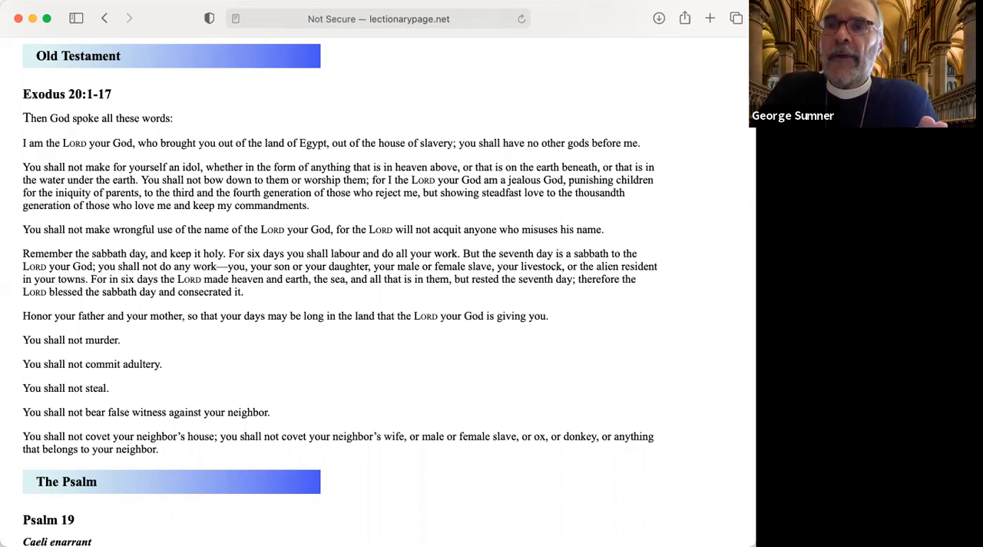
{"action": "mouse_move", "coordinate": [661, 170]}
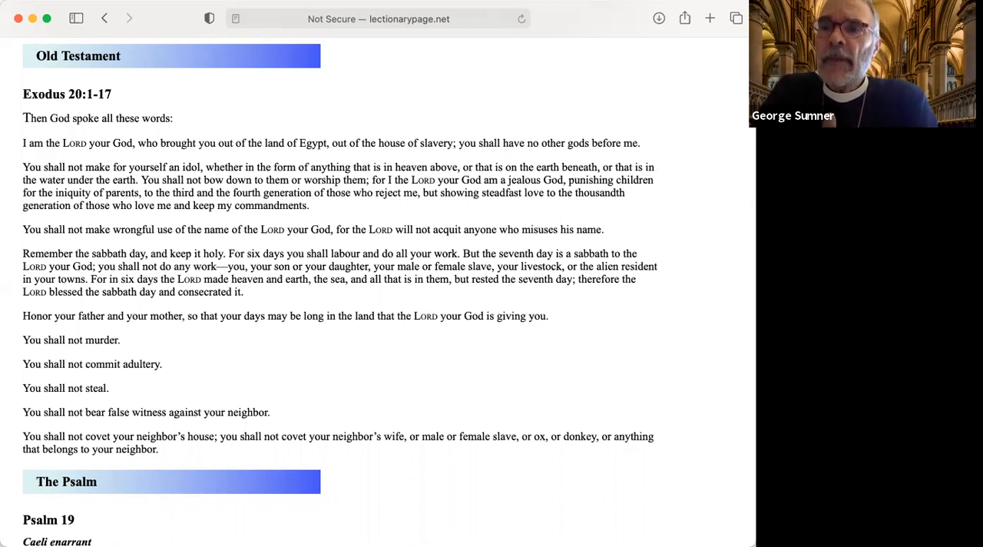
{"action": "mouse_move", "coordinate": [717, 141]}
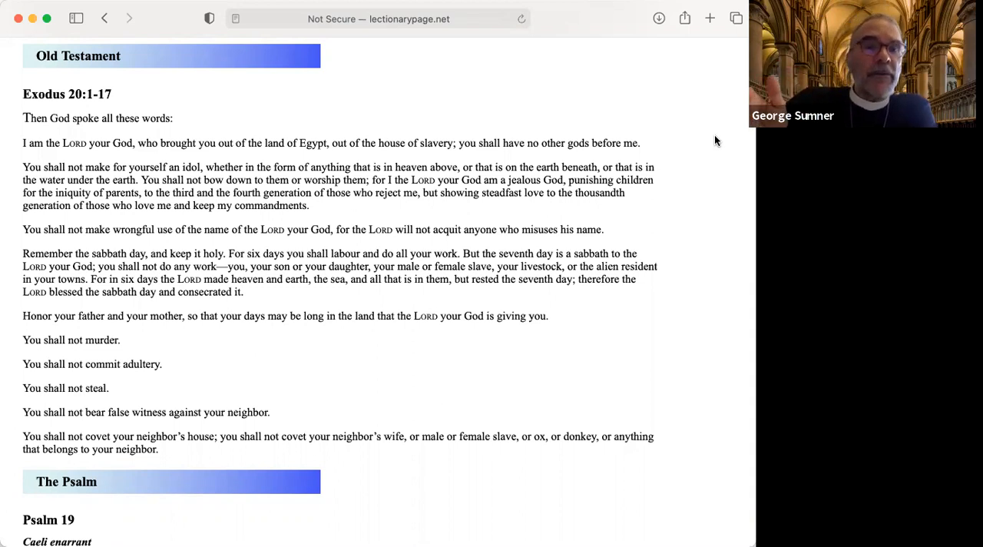
{"action": "mouse_move", "coordinate": [436, 355]}
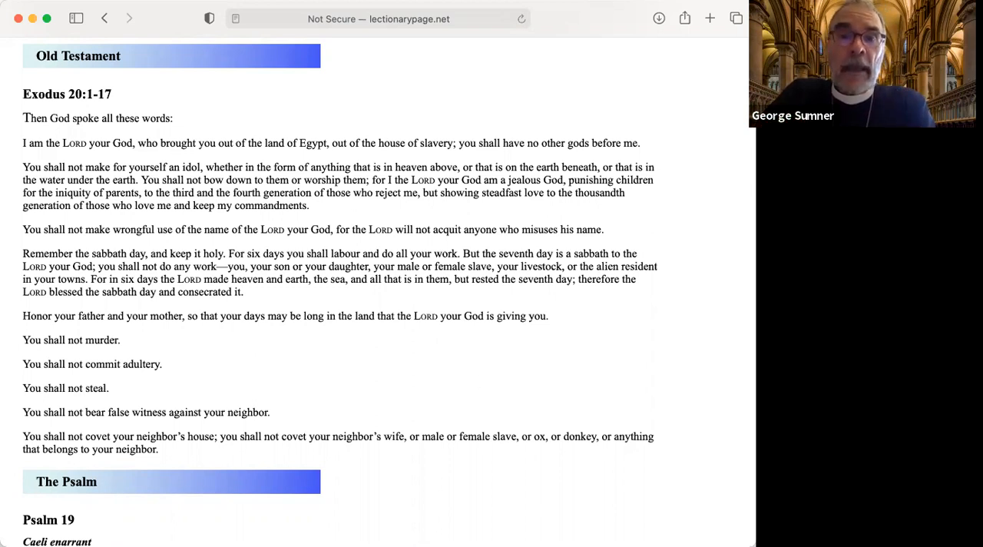
{"action": "mouse_move", "coordinate": [620, 453]}
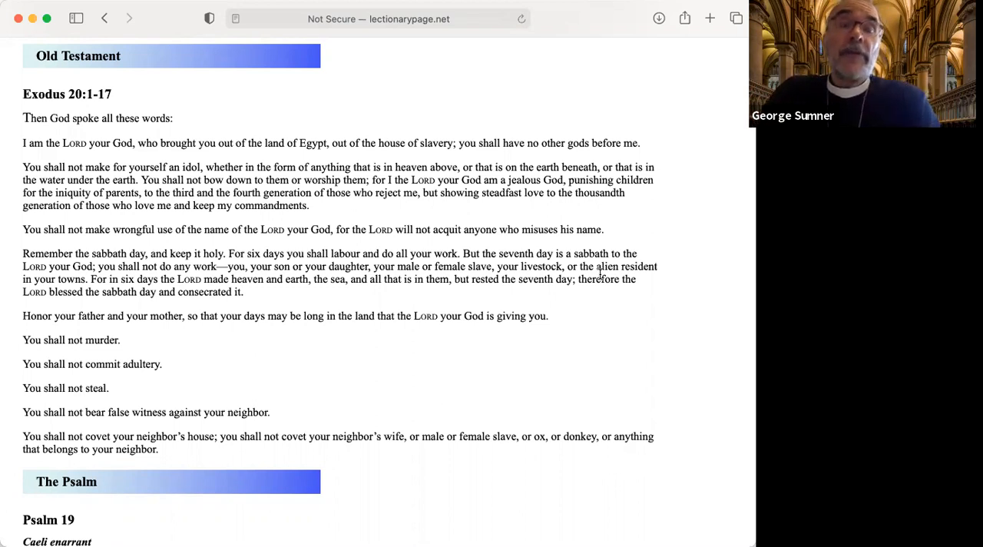
{"action": "mouse_move", "coordinate": [673, 151]}
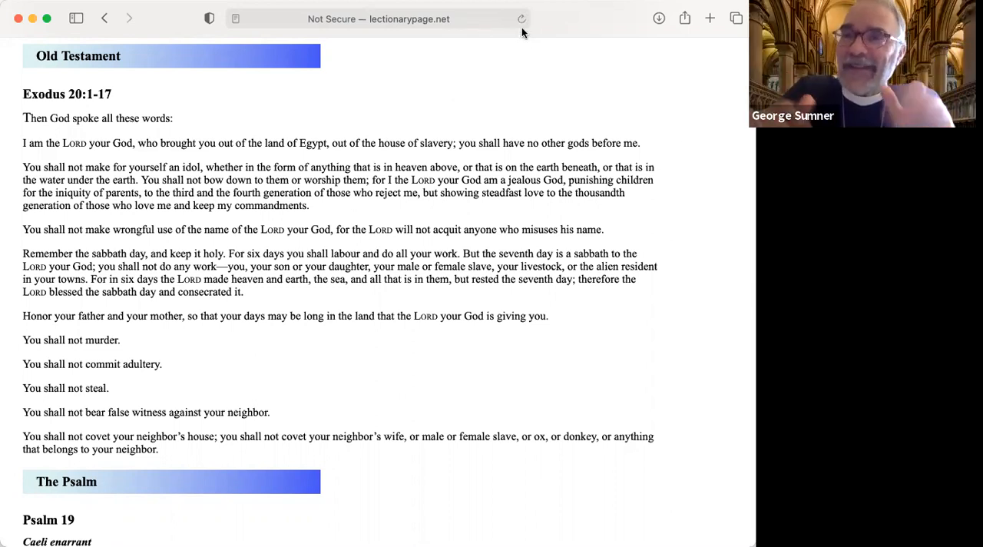
{"action": "mouse_move", "coordinate": [368, 25]}
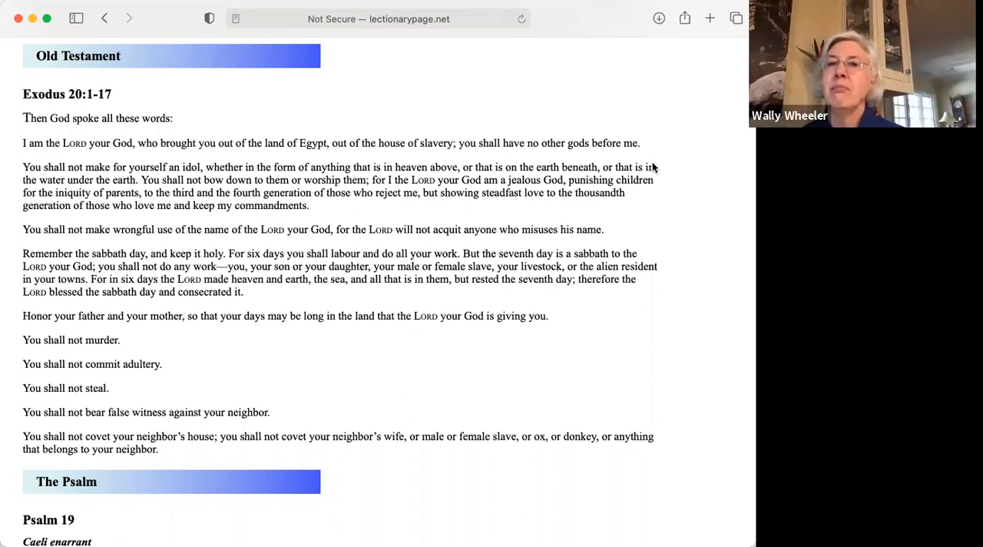
{"action": "mouse_move", "coordinate": [676, 212]}
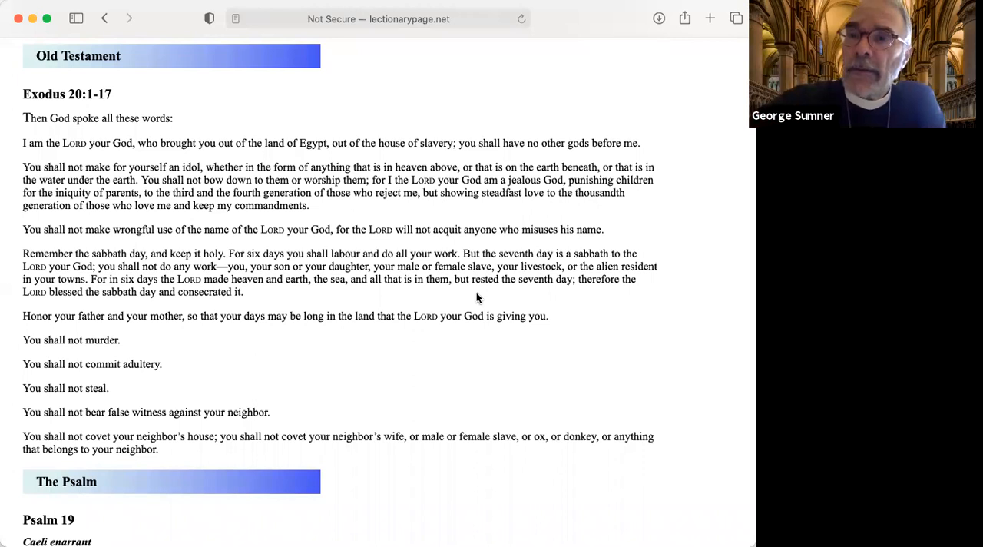
{"action": "mouse_move", "coordinate": [697, 428]}
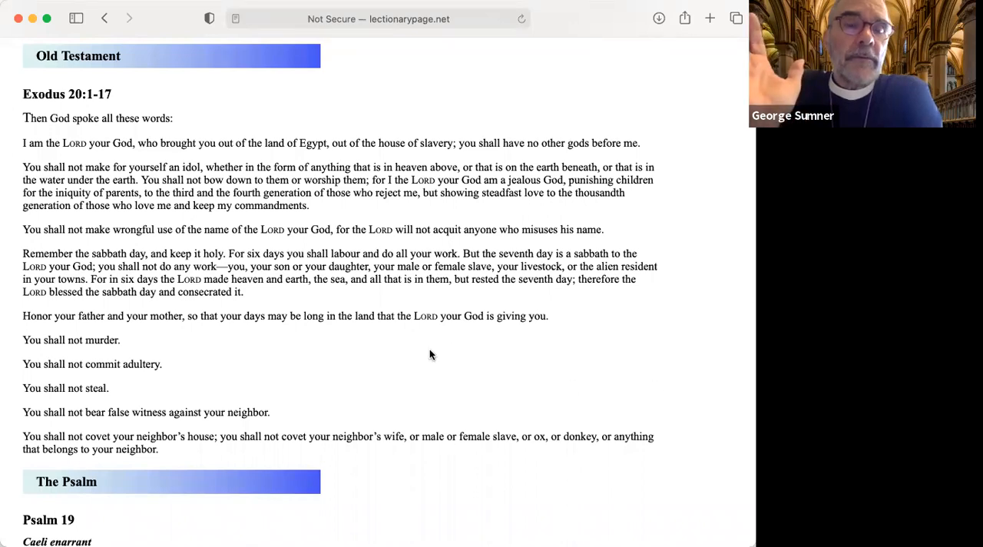
{"action": "scroll", "scroll_direction": "up", "scroll_amount": 3}
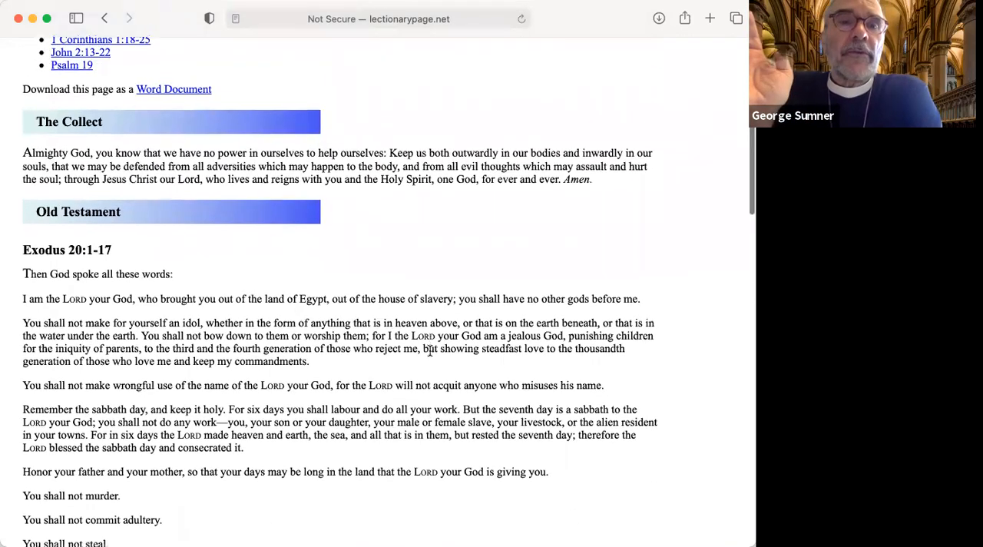
{"action": "scroll", "scroll_direction": "down", "scroll_amount": 3}
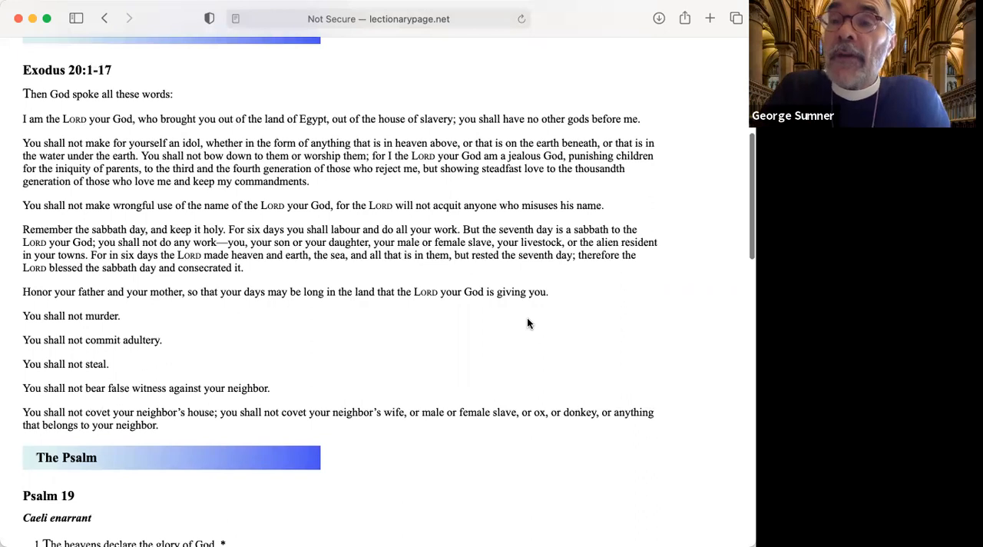
{"action": "scroll", "scroll_direction": "up", "scroll_amount": 3}
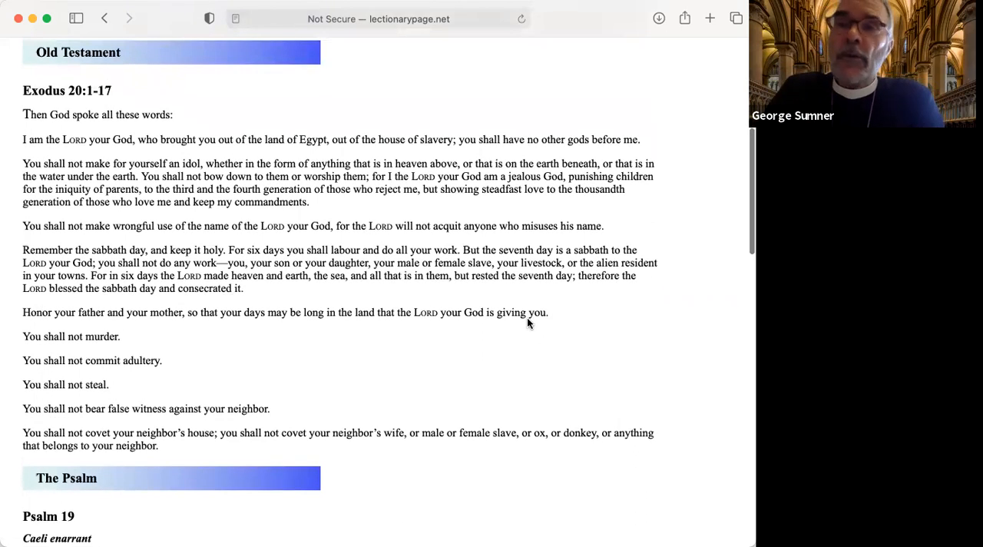
{"action": "mouse_move", "coordinate": [569, 90]}
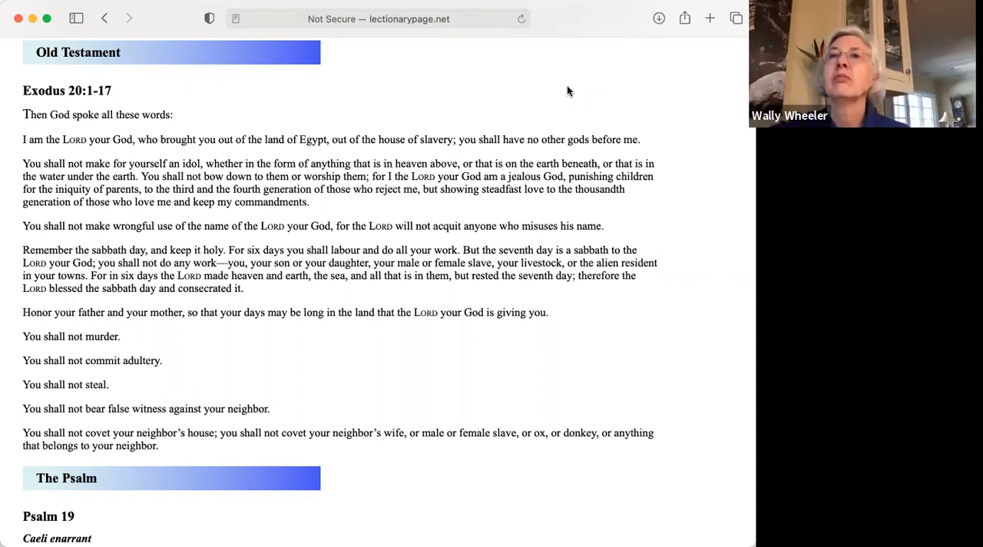
{"action": "mouse_move", "coordinate": [571, 91]}
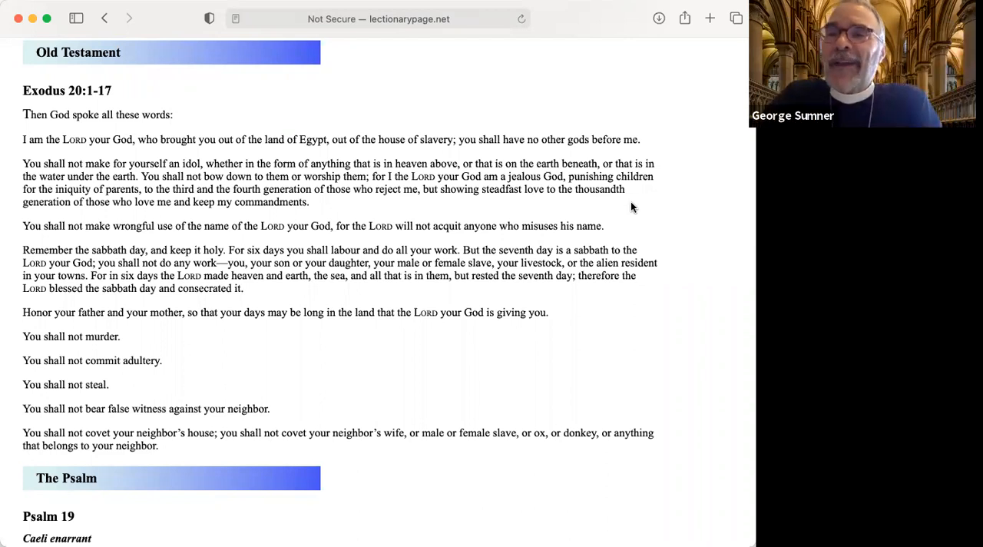
{"action": "scroll", "scroll_direction": "down", "scroll_amount": 3}
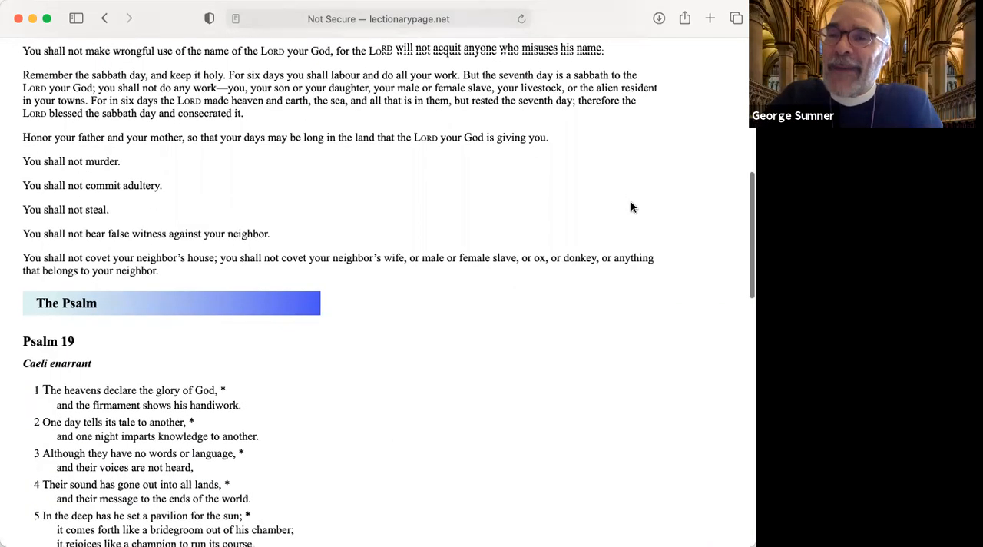
{"action": "scroll", "scroll_direction": "down", "scroll_amount": 3}
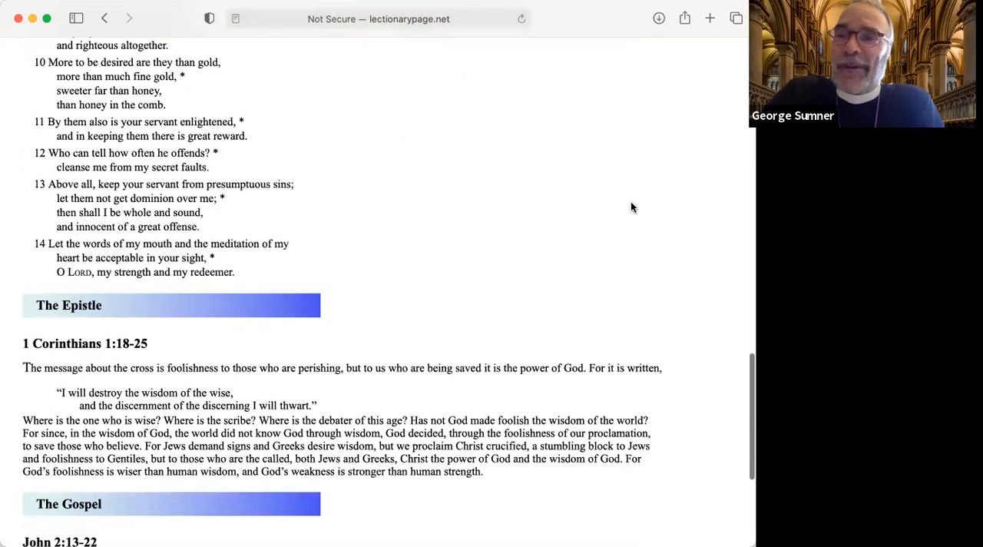
{"action": "scroll", "scroll_direction": "down", "scroll_amount": 3}
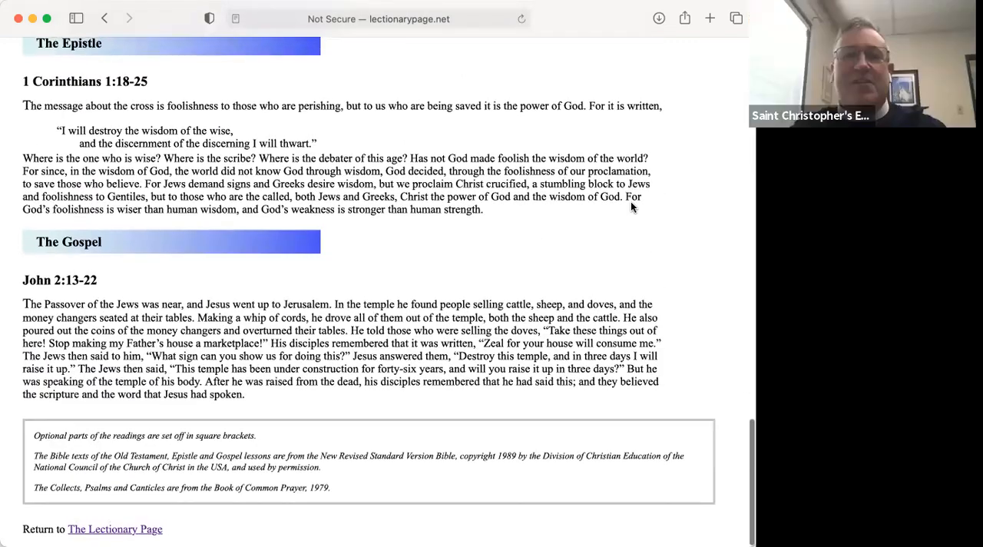
{"action": "mouse_move", "coordinate": [568, 283]}
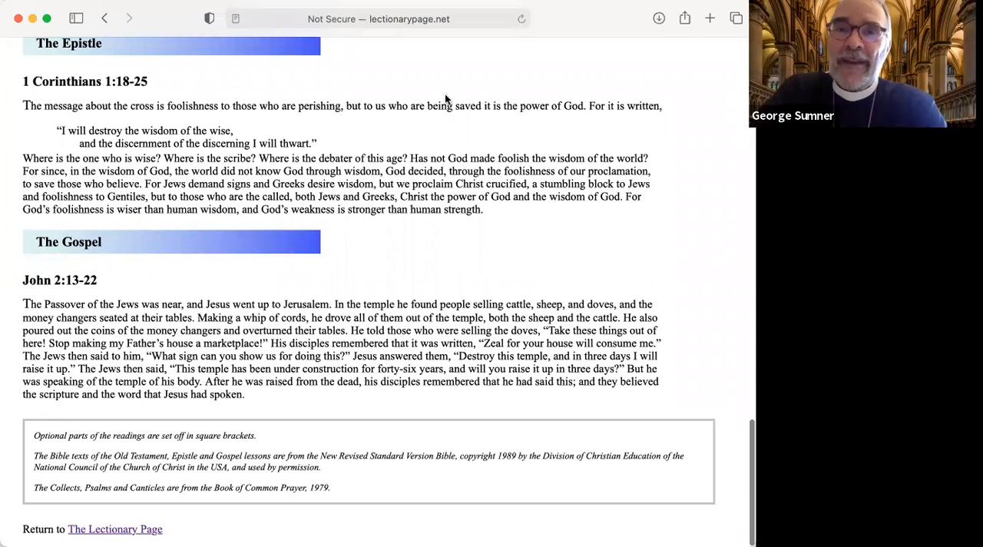
{"action": "mouse_move", "coordinate": [550, 145]}
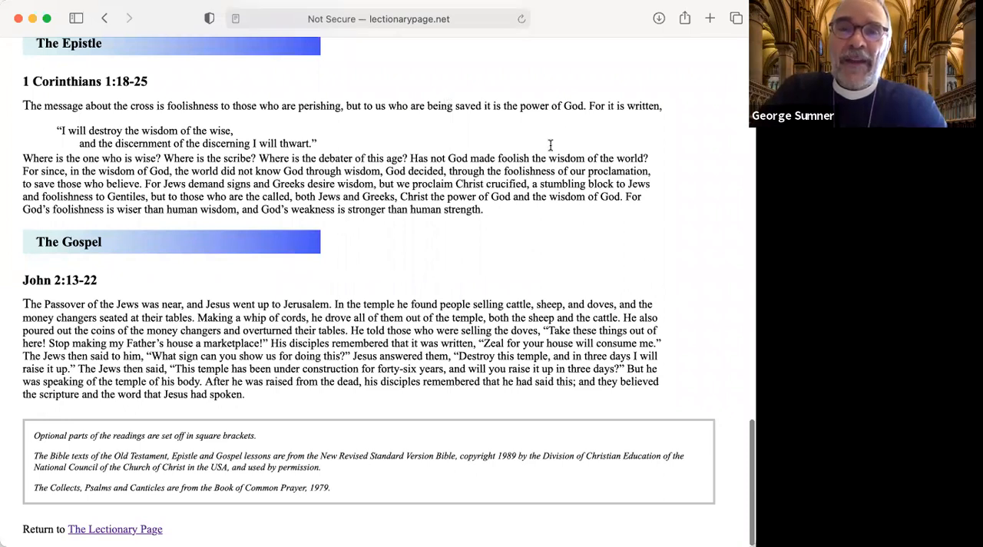
{"action": "mouse_move", "coordinate": [540, 159]}
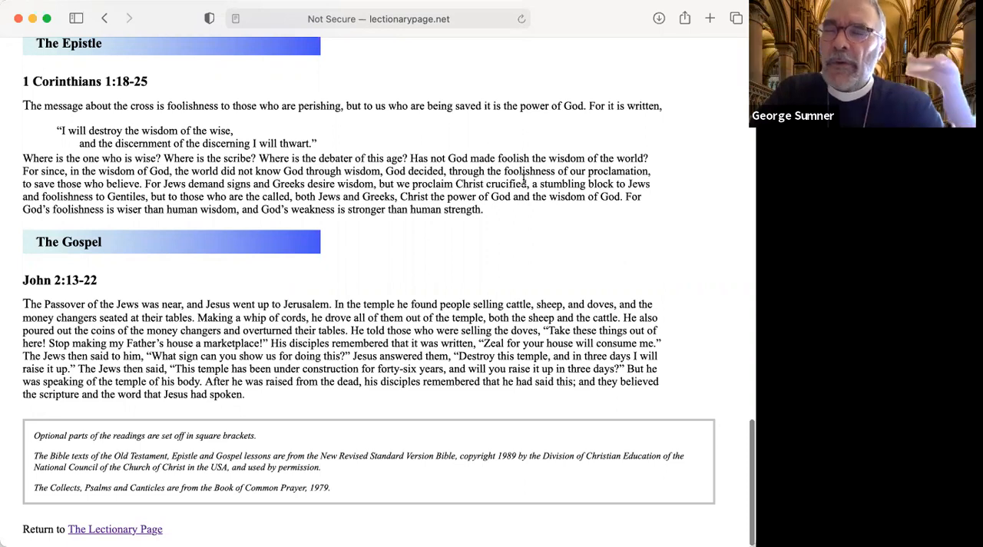
{"action": "mouse_move", "coordinate": [604, 53]}
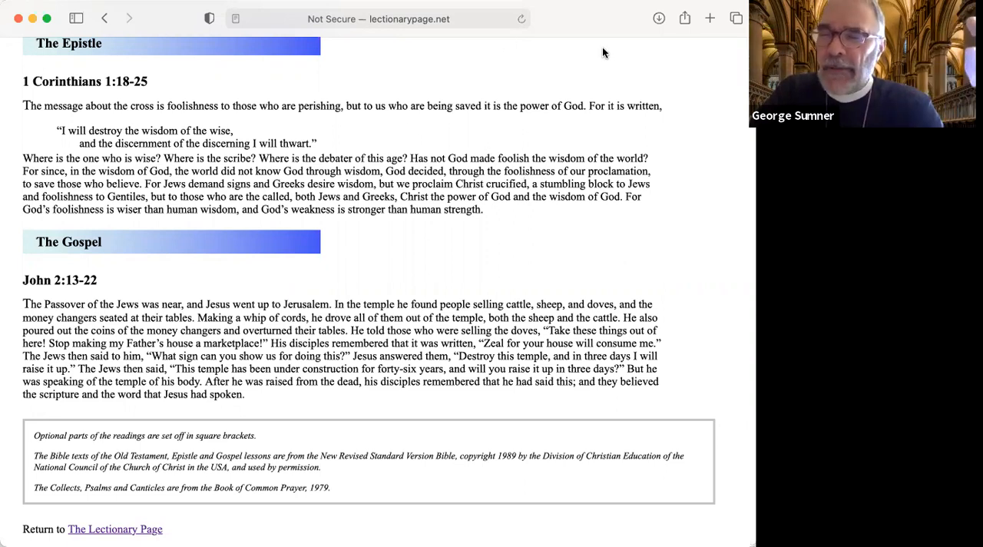